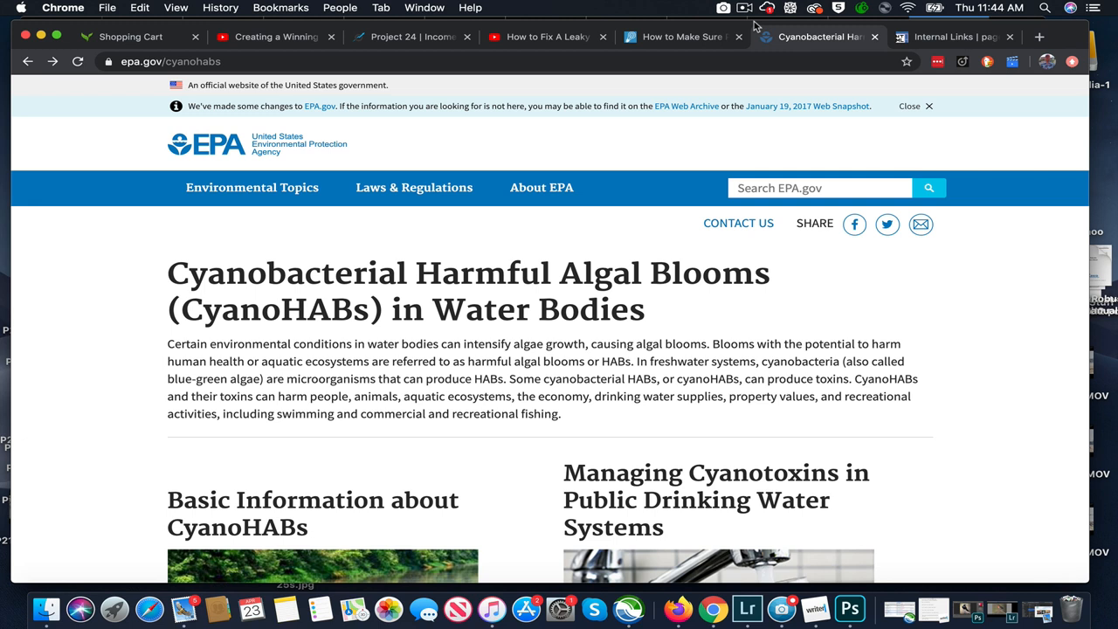
{"action": "mouse_move", "coordinate": [810, 228]}
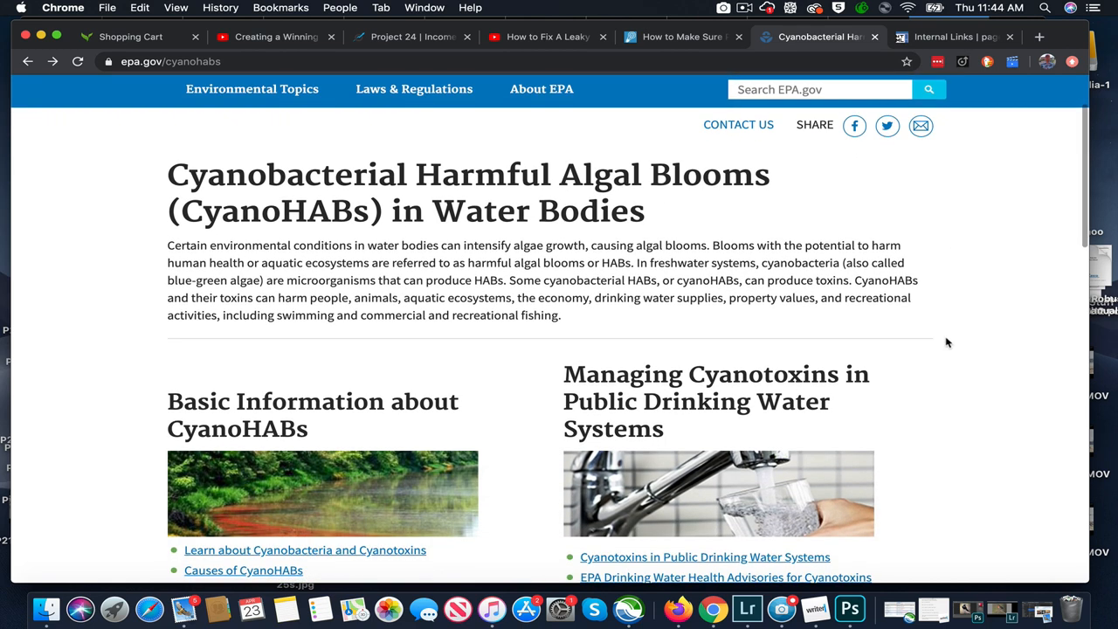
Scroll the EPA cyanoHABs page down to the Prevention, Control and Treatment links
{"action": "scroll", "scroll_direction": "down", "scroll_amount": 3}
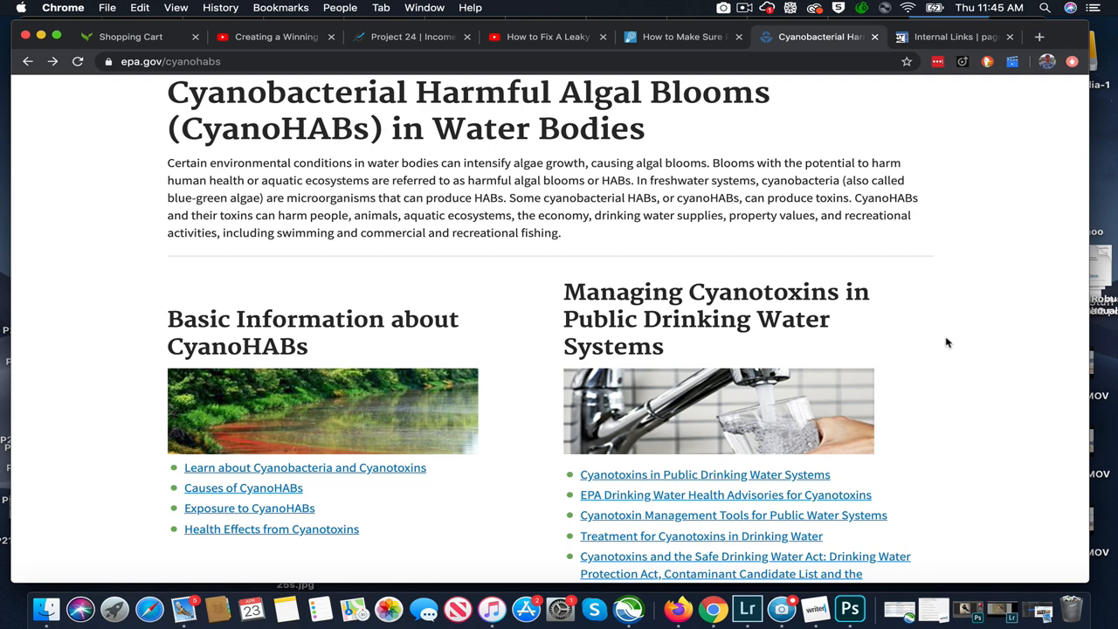
{"action": "scroll", "scroll_direction": "down", "scroll_amount": 3}
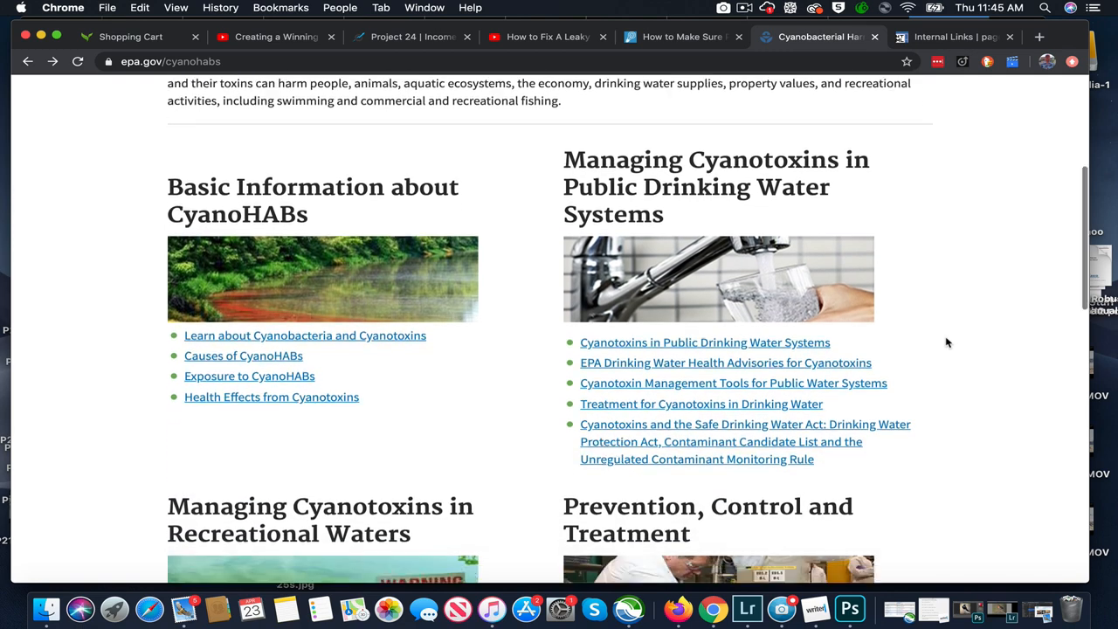
{"action": "scroll", "scroll_direction": "down", "scroll_amount": 3}
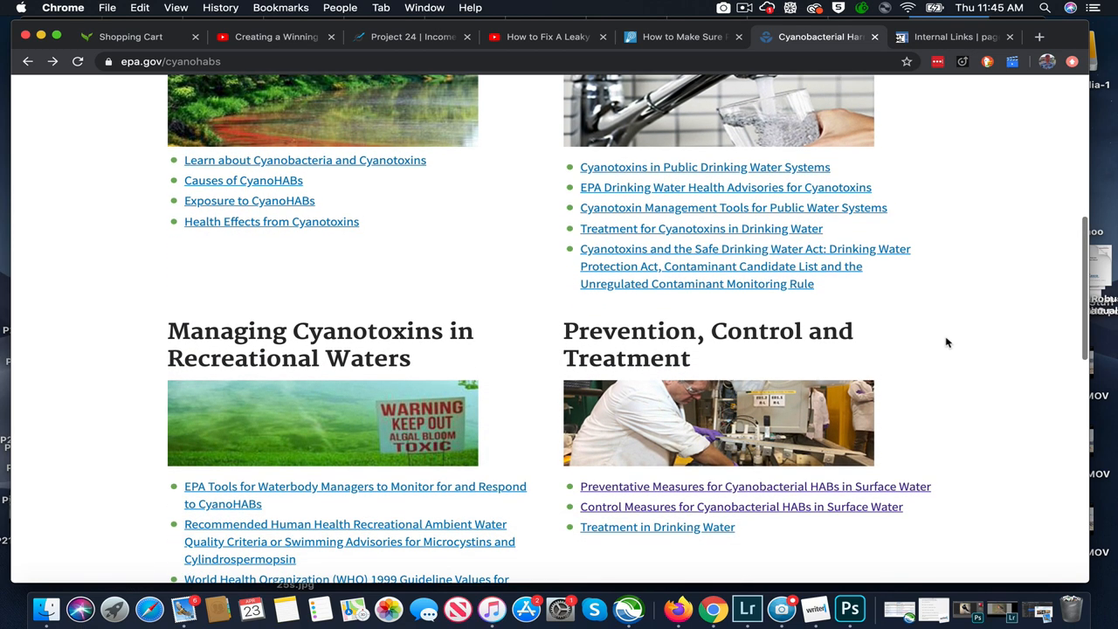
{"action": "scroll", "scroll_direction": "down", "scroll_amount": 3}
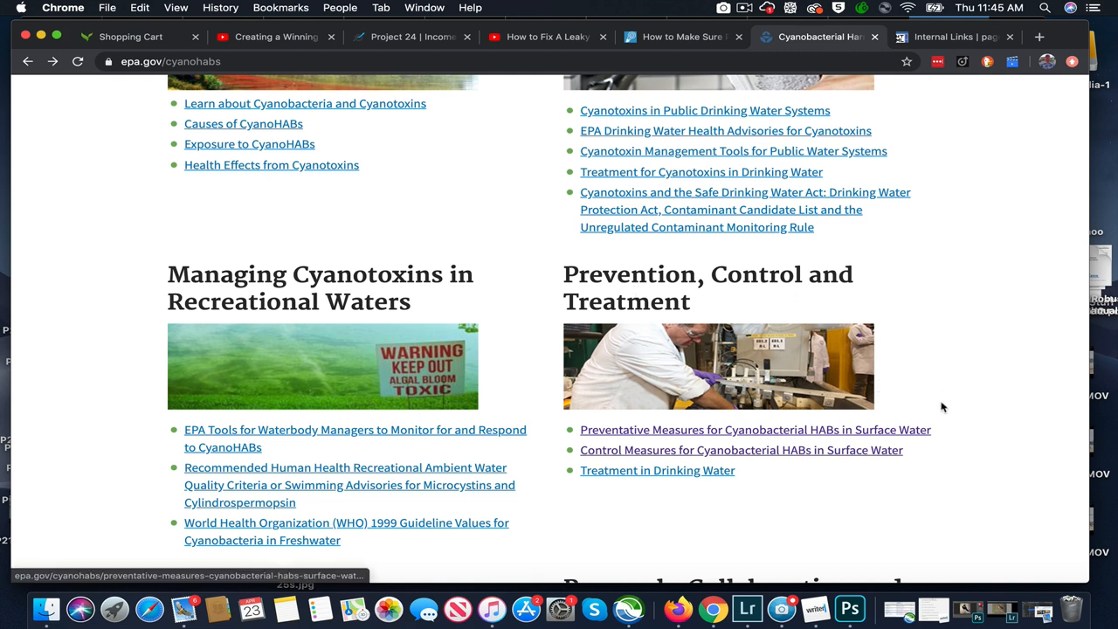
{"action": "mouse_move", "coordinate": [951, 461]}
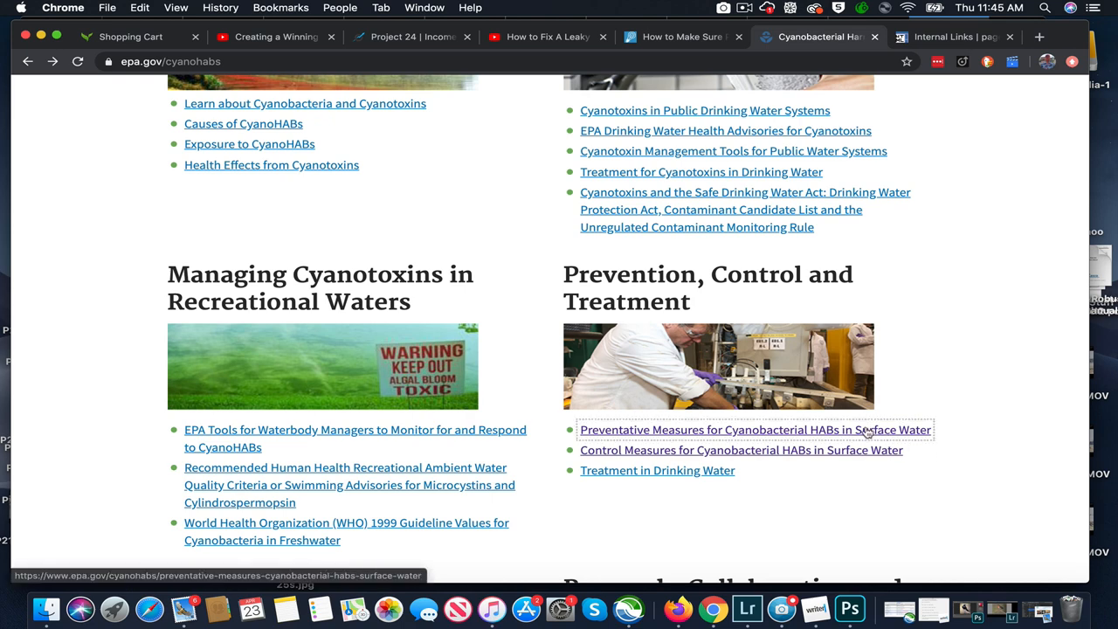
Open 'Preventative Measures for Cyanobacterial HABs in Surface Water' and read down to Biological Measures
{"action": "left_click", "coordinate": [753, 429]}
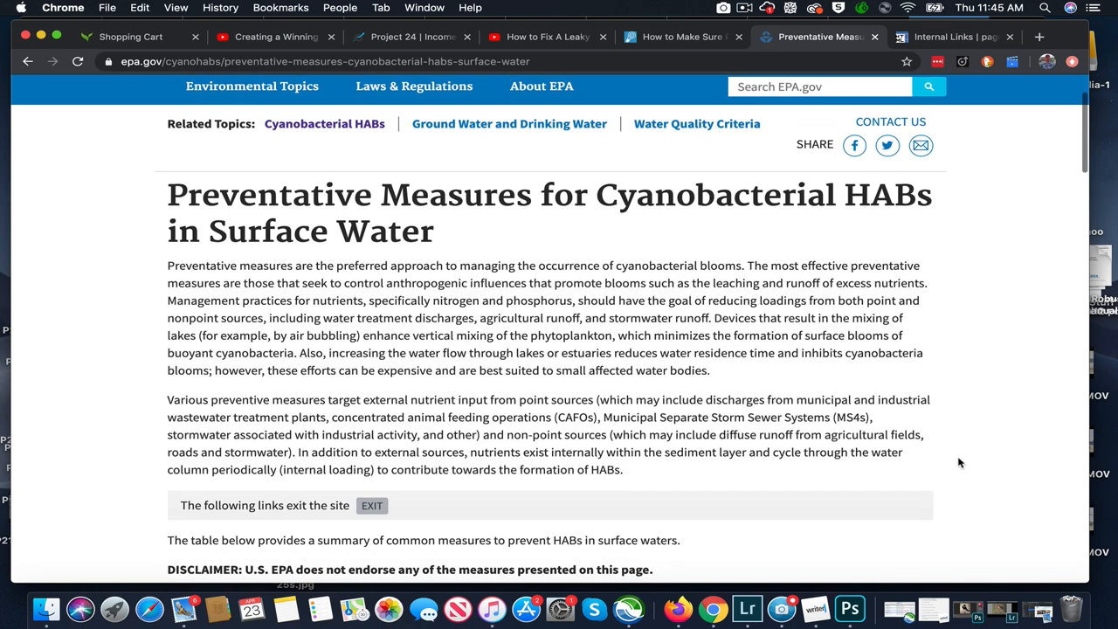
{"action": "scroll", "scroll_direction": "down", "scroll_amount": 3}
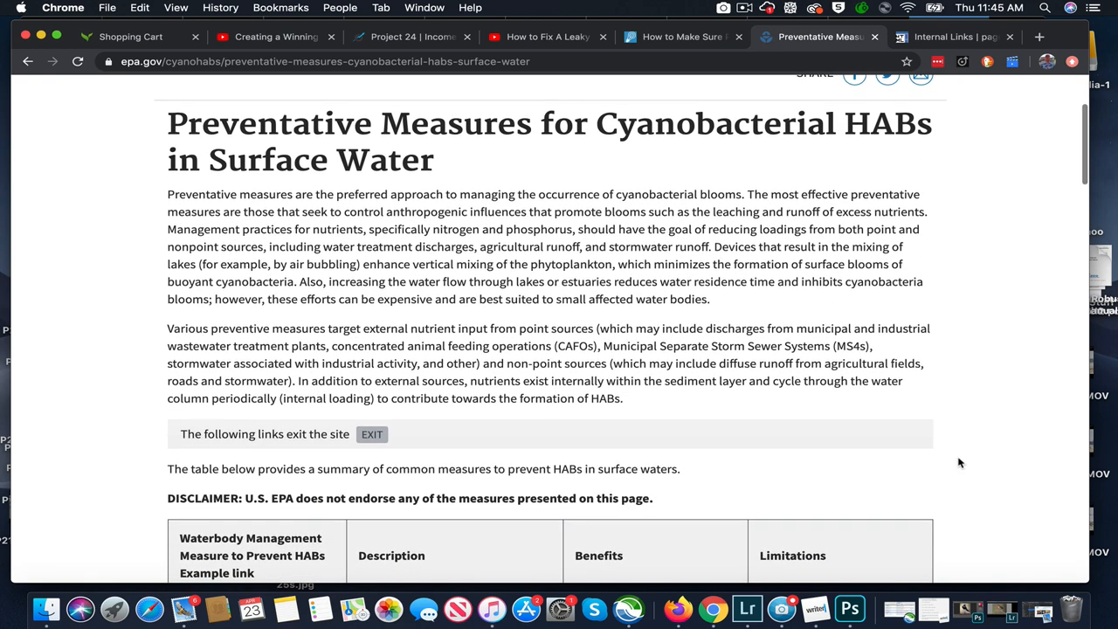
{"action": "scroll", "scroll_direction": "down", "scroll_amount": 3}
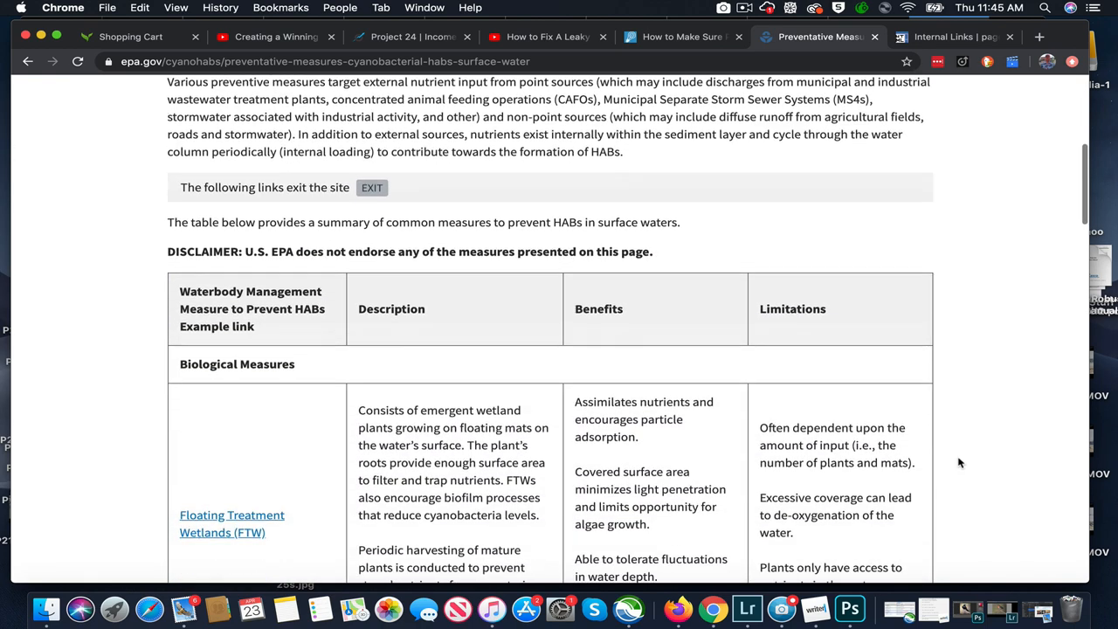
{"action": "scroll", "scroll_direction": "down", "scroll_amount": 3}
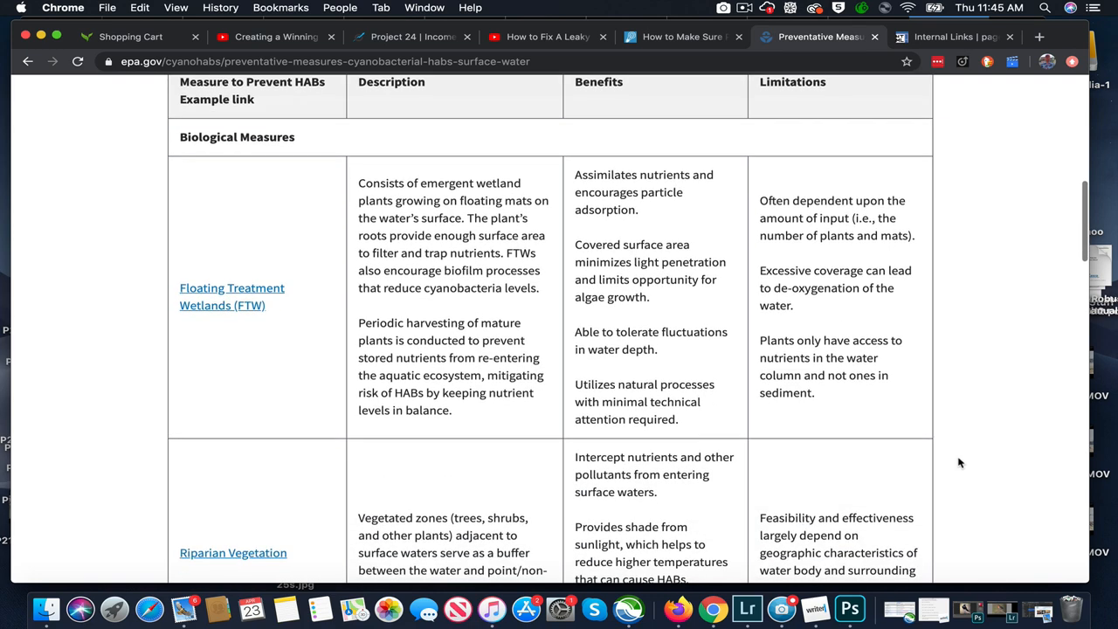
{"action": "scroll", "scroll_direction": "down", "scroll_amount": 3}
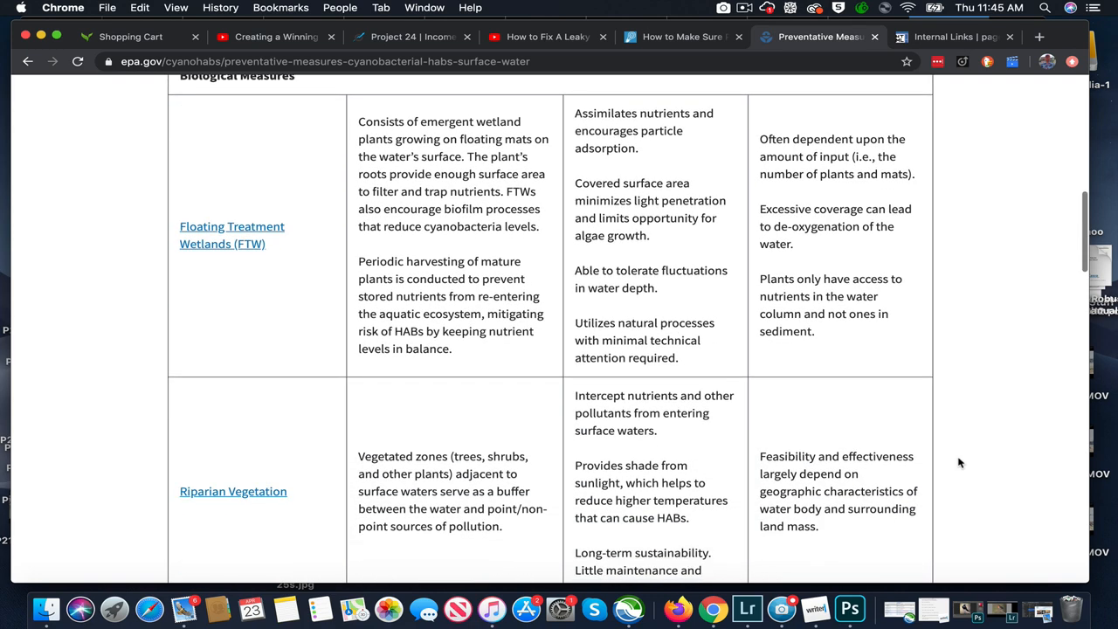
{"action": "scroll", "scroll_direction": "down", "scroll_amount": 3}
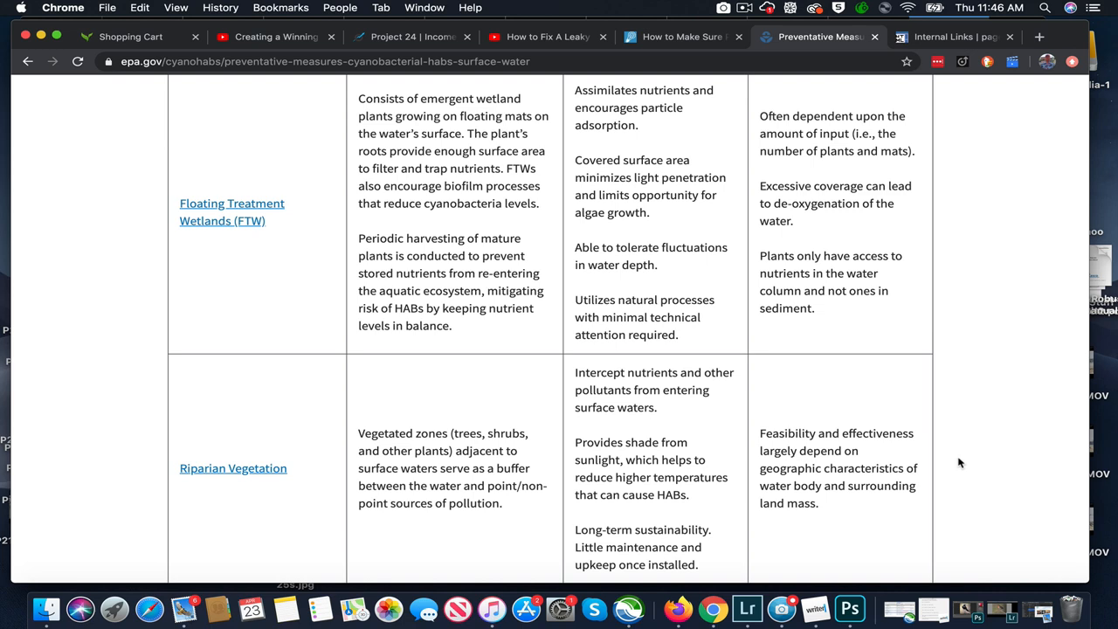
Scroll through the measures table to the aeration, mechanical circulation and hypolimnetic oxygenation rows
{"action": "scroll", "scroll_direction": "down", "scroll_amount": 3}
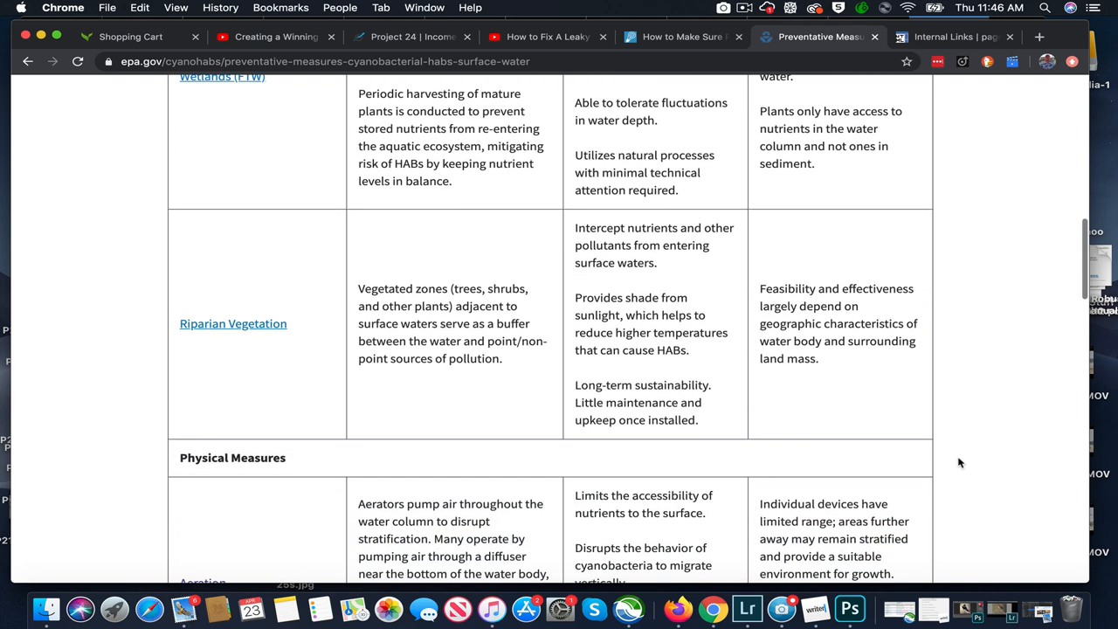
{"action": "scroll", "scroll_direction": "down", "scroll_amount": 3}
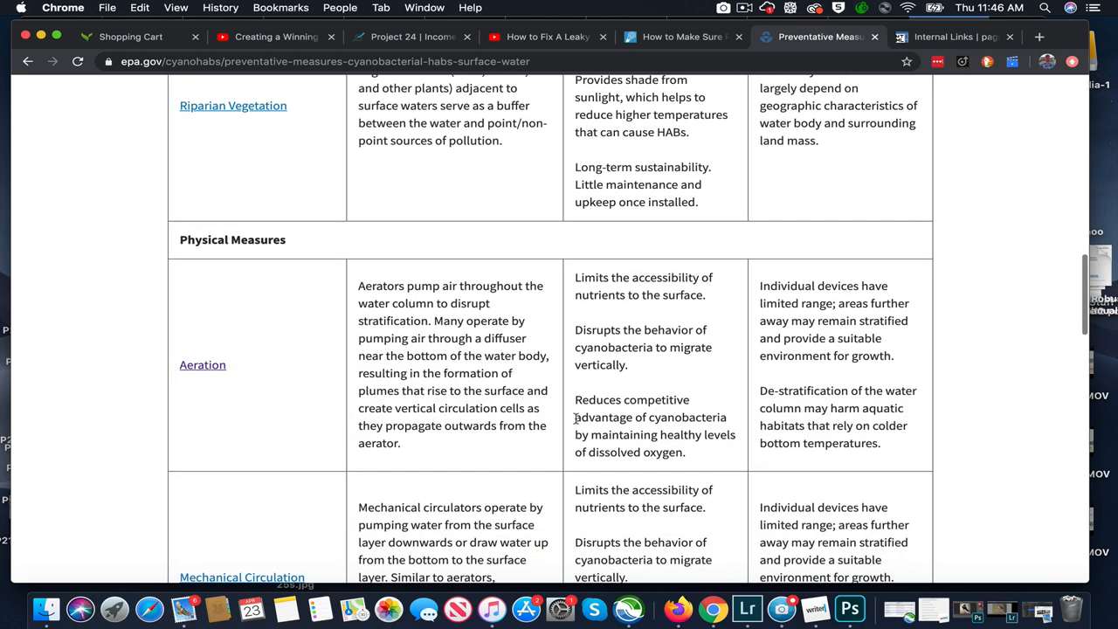
{"action": "scroll", "scroll_direction": "down", "scroll_amount": 3}
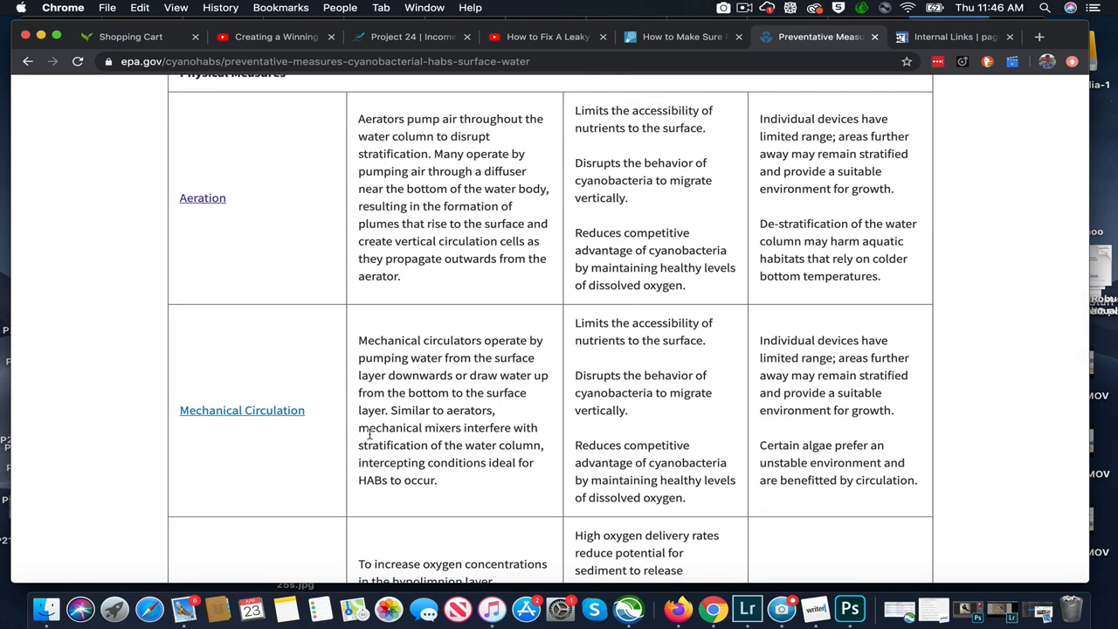
{"action": "scroll", "scroll_direction": "down", "scroll_amount": 3}
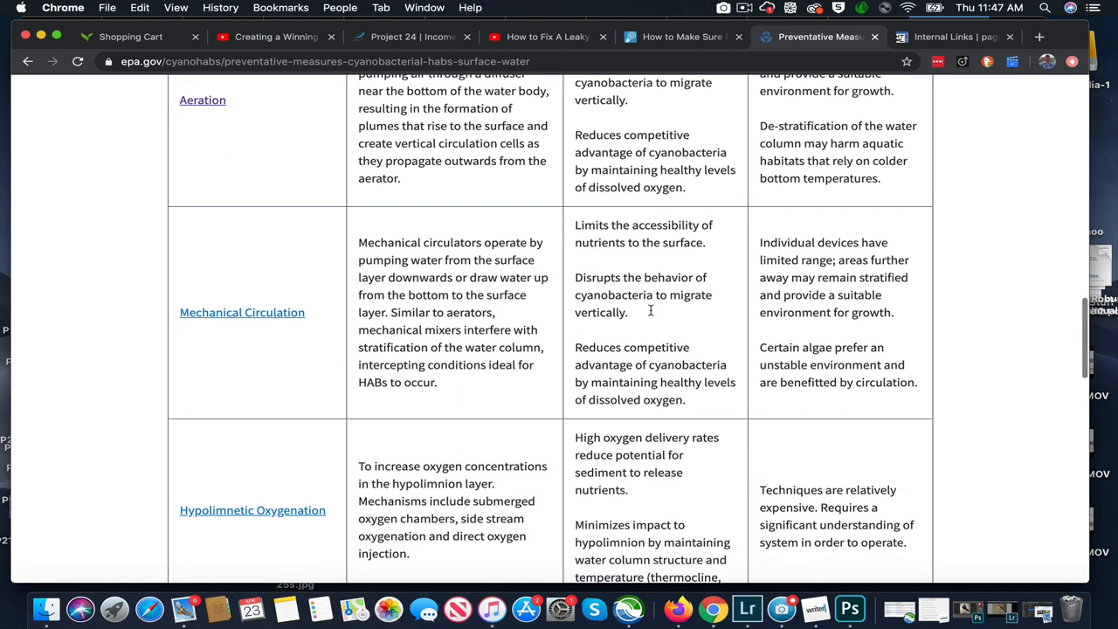
{"action": "scroll", "scroll_direction": "down", "scroll_amount": 3}
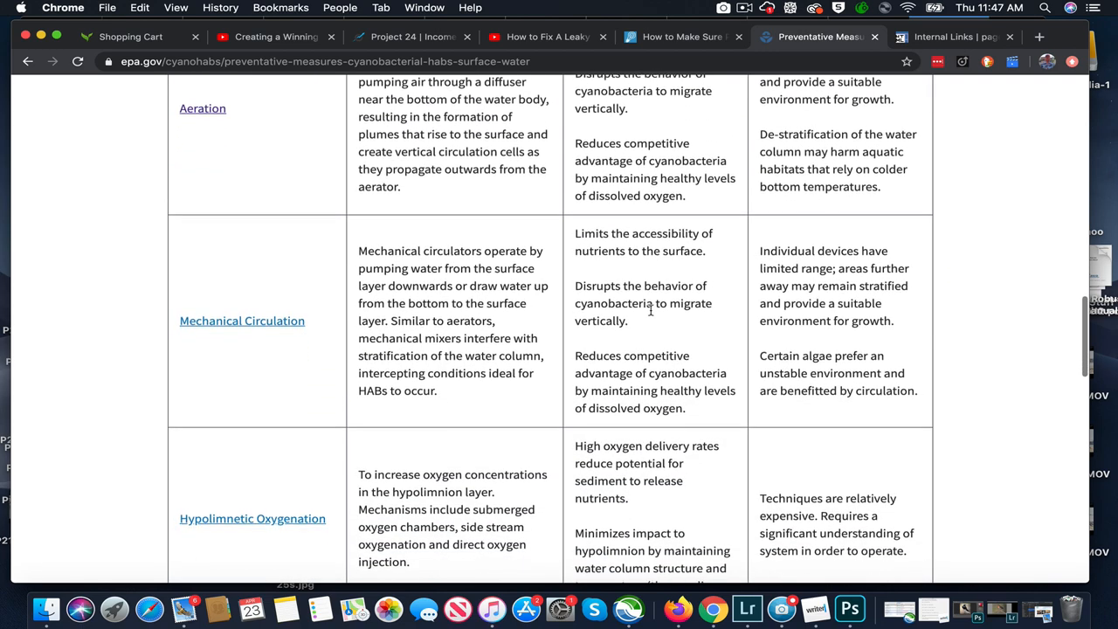
{"action": "scroll", "scroll_direction": "down", "scroll_amount": 3}
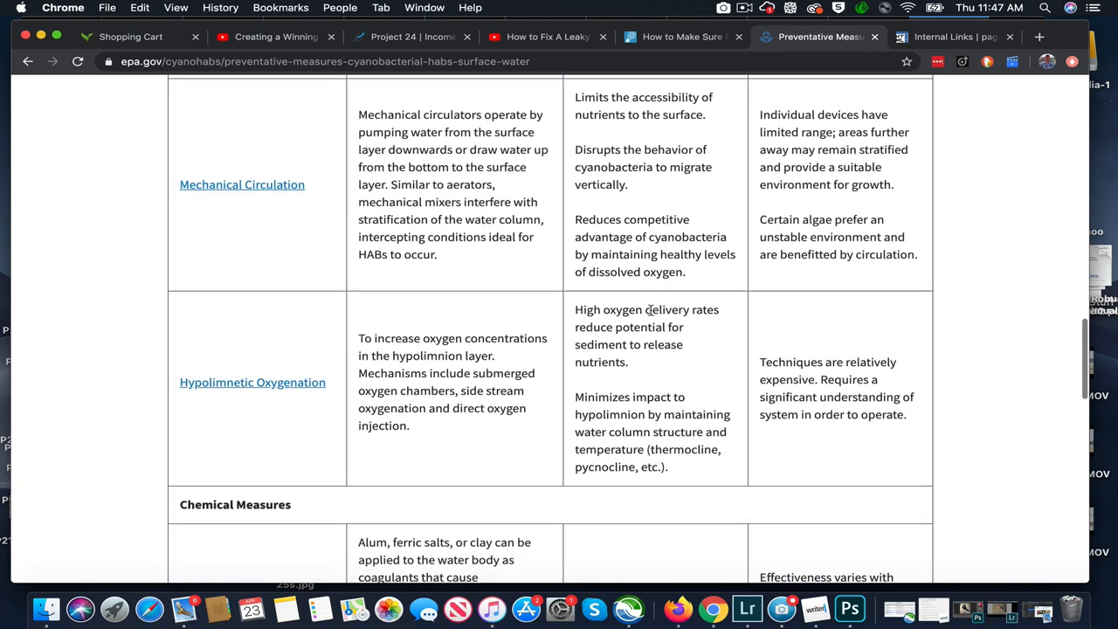
{"action": "scroll", "scroll_direction": "down", "scroll_amount": 3}
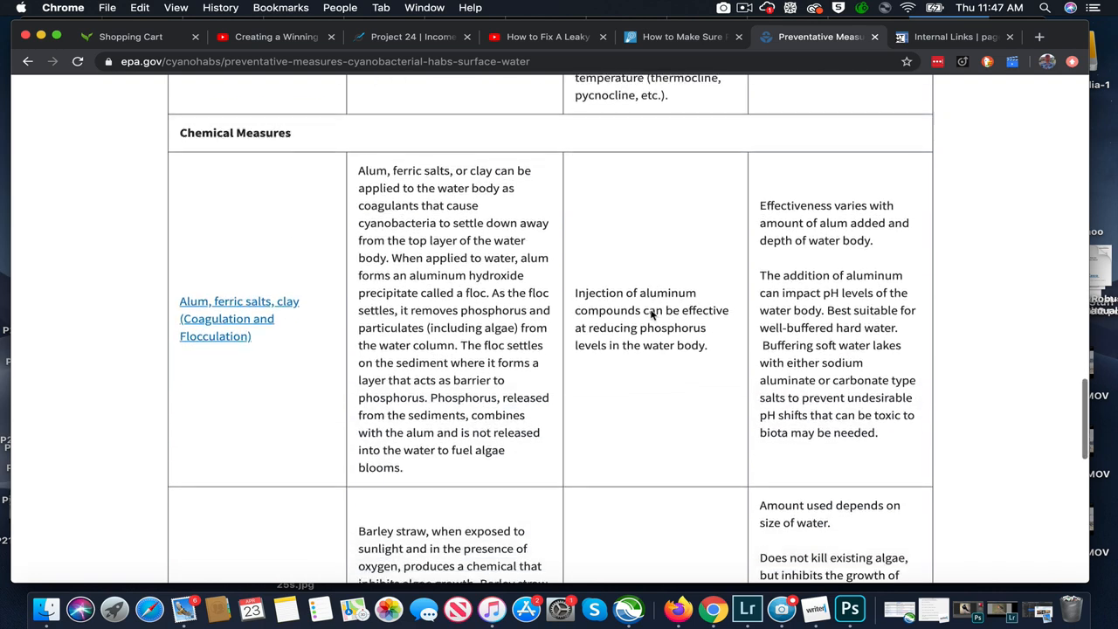
{"action": "scroll", "scroll_direction": "down", "scroll_amount": 3}
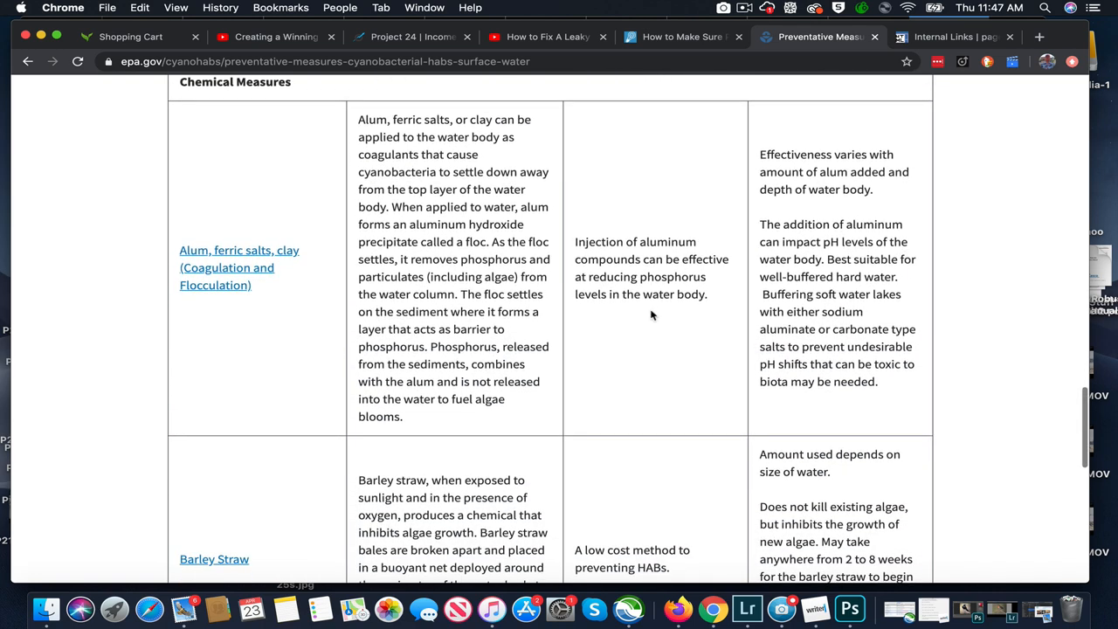
{"action": "scroll", "scroll_direction": "down", "scroll_amount": 3}
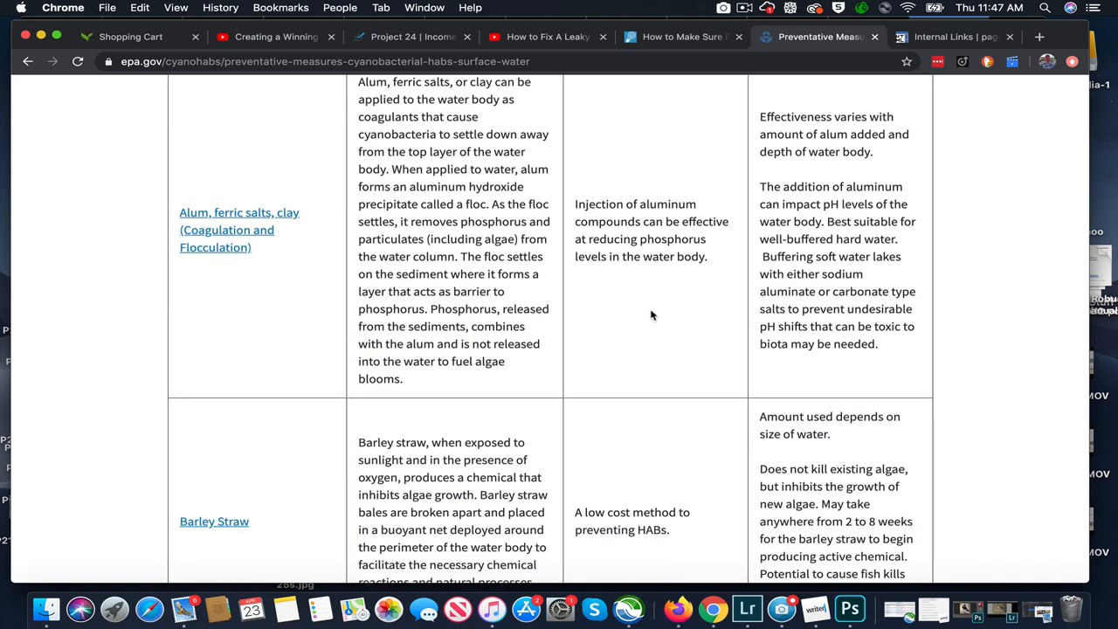
{"action": "mouse_move", "coordinate": [491, 502]}
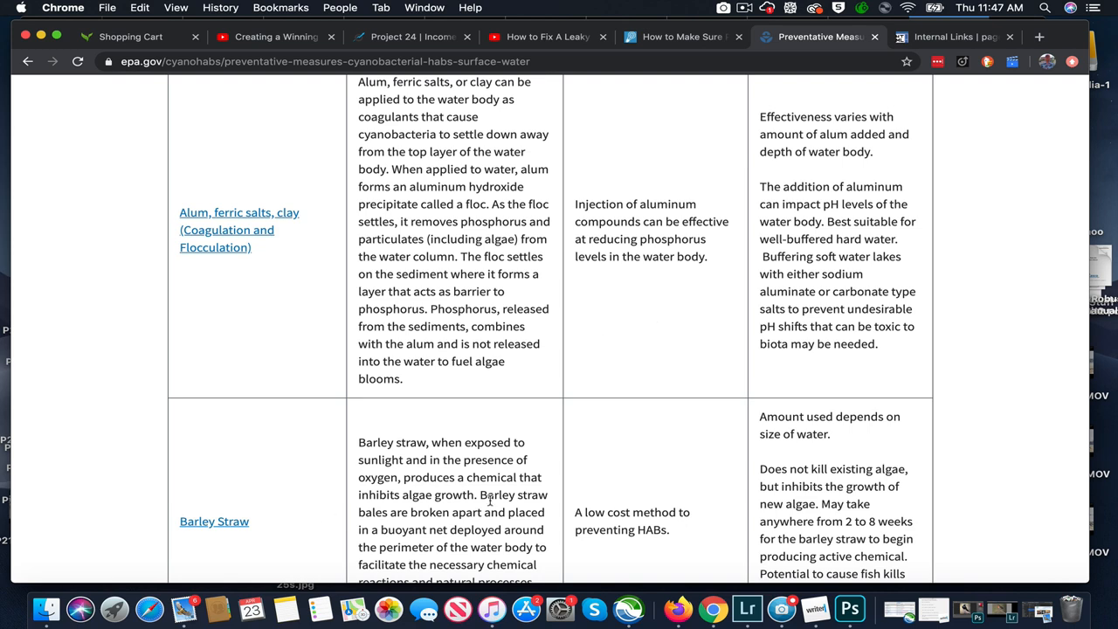
{"action": "scroll", "scroll_direction": "down", "scroll_amount": 3}
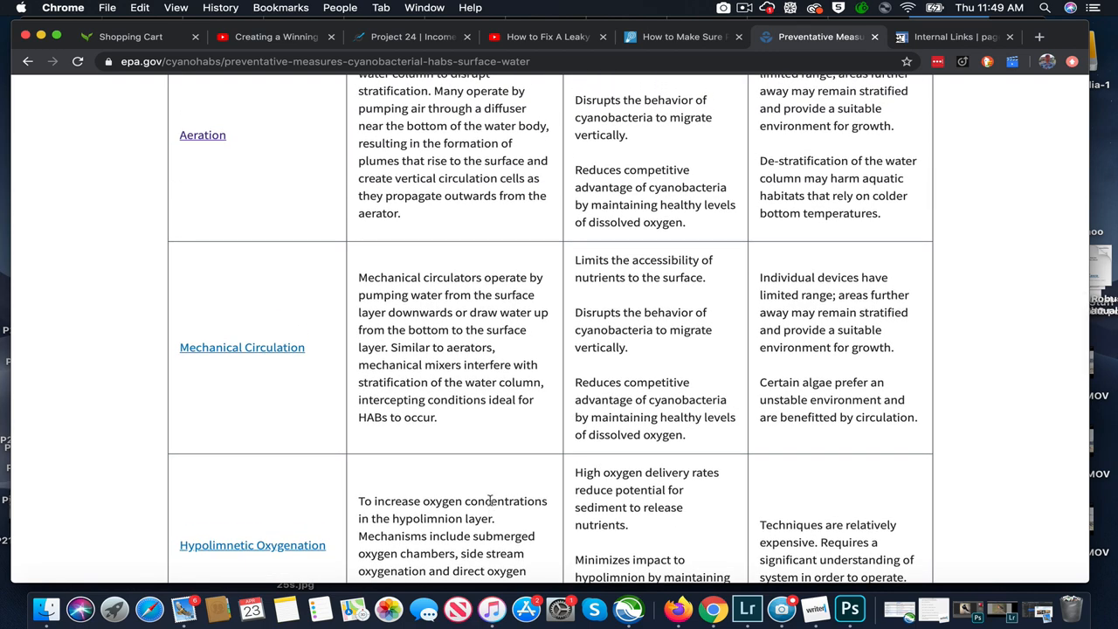
Go back to the cyanoHABs overview and its Prevention, Control and Treatment links
{"action": "scroll", "scroll_direction": "up", "scroll_amount": 3}
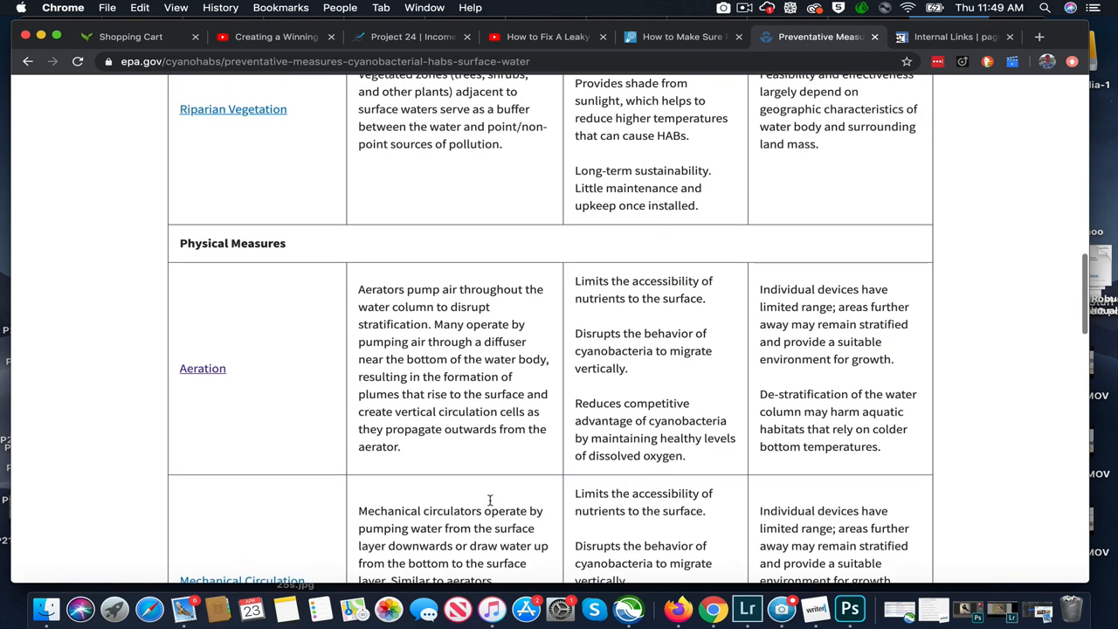
{"action": "scroll", "scroll_direction": "up", "scroll_amount": 3}
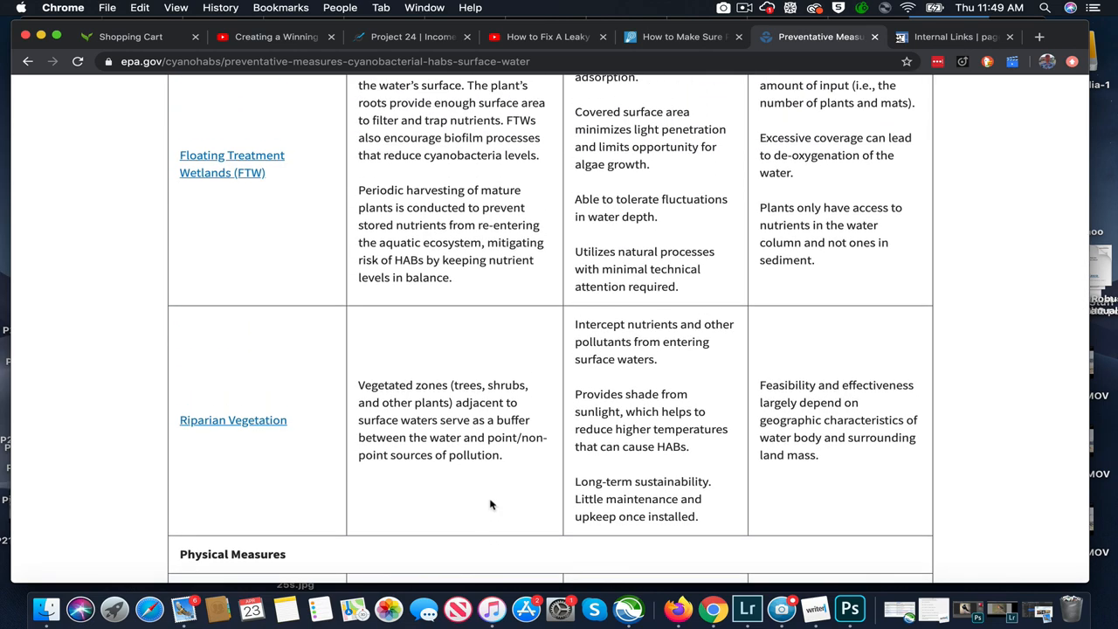
{"action": "scroll", "scroll_direction": "up", "scroll_amount": 3}
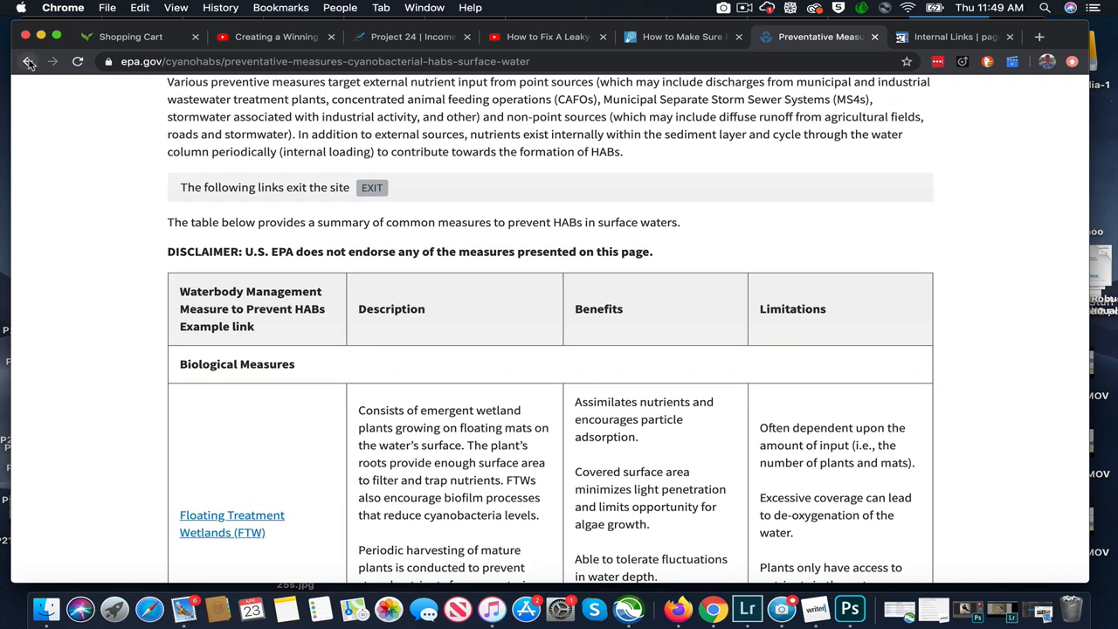
{"action": "left_click", "coordinate": [27, 61]}
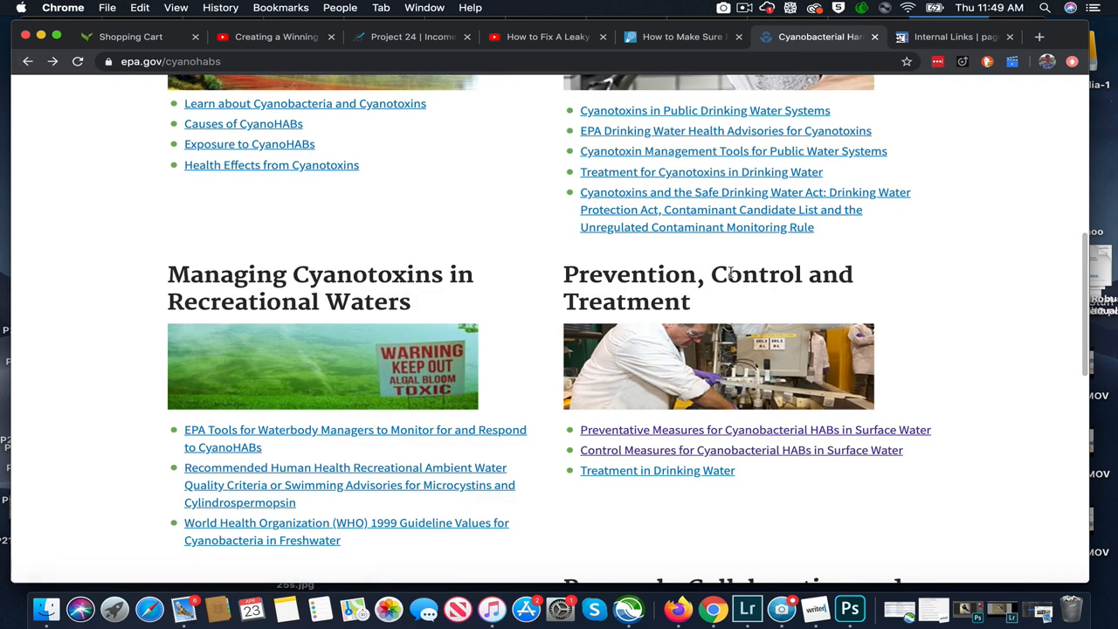
{"action": "scroll", "scroll_direction": "down", "scroll_amount": 3}
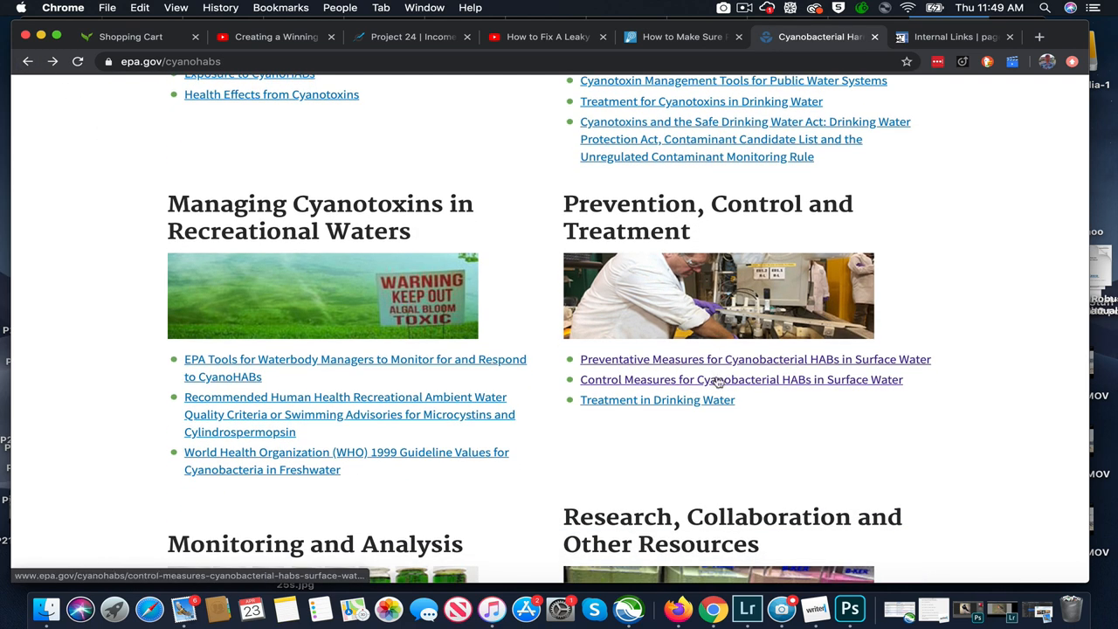
Open Control Measures for Cyanobacterial HABs and scroll to the Physical Controls table
{"action": "left_click", "coordinate": [741, 379]}
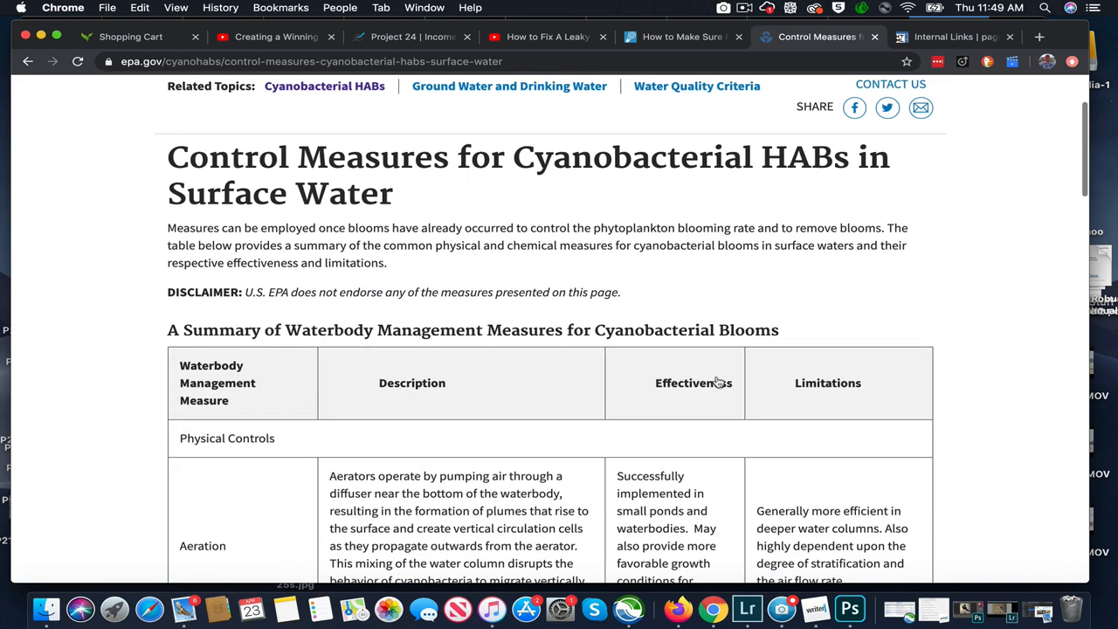
{"action": "scroll", "scroll_direction": "down", "scroll_amount": 3}
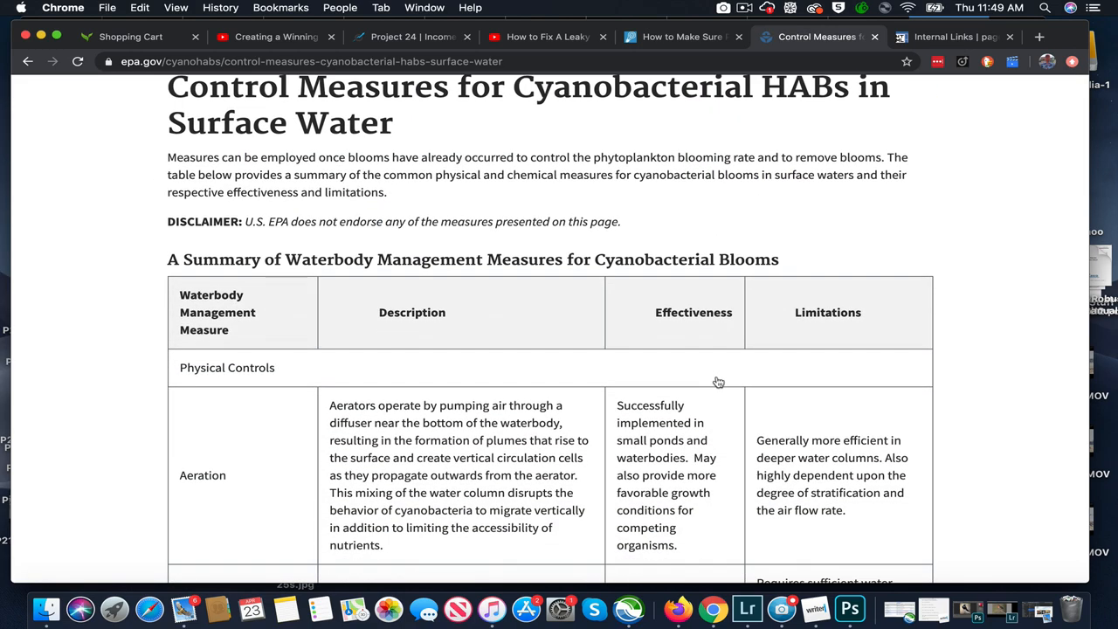
{"action": "scroll", "scroll_direction": "down", "scroll_amount": 3}
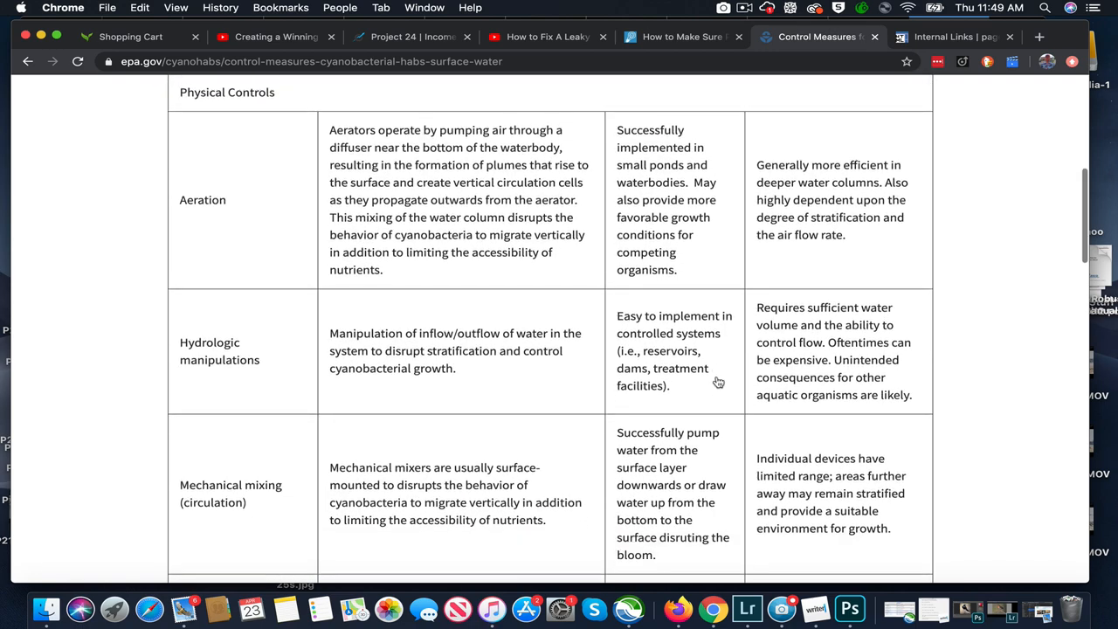
{"action": "scroll", "scroll_direction": "down", "scroll_amount": 3}
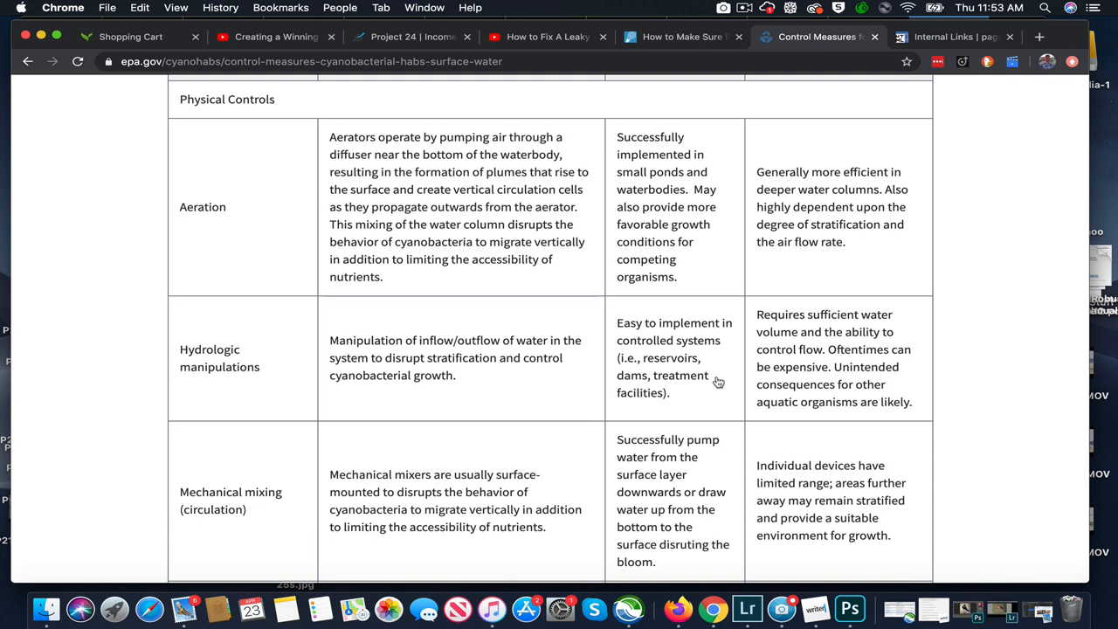
Scroll past Mechanical mixing to the Reservoir drawdown/dessication and Surface skimming rows
{"action": "scroll", "scroll_direction": "down", "scroll_amount": 3}
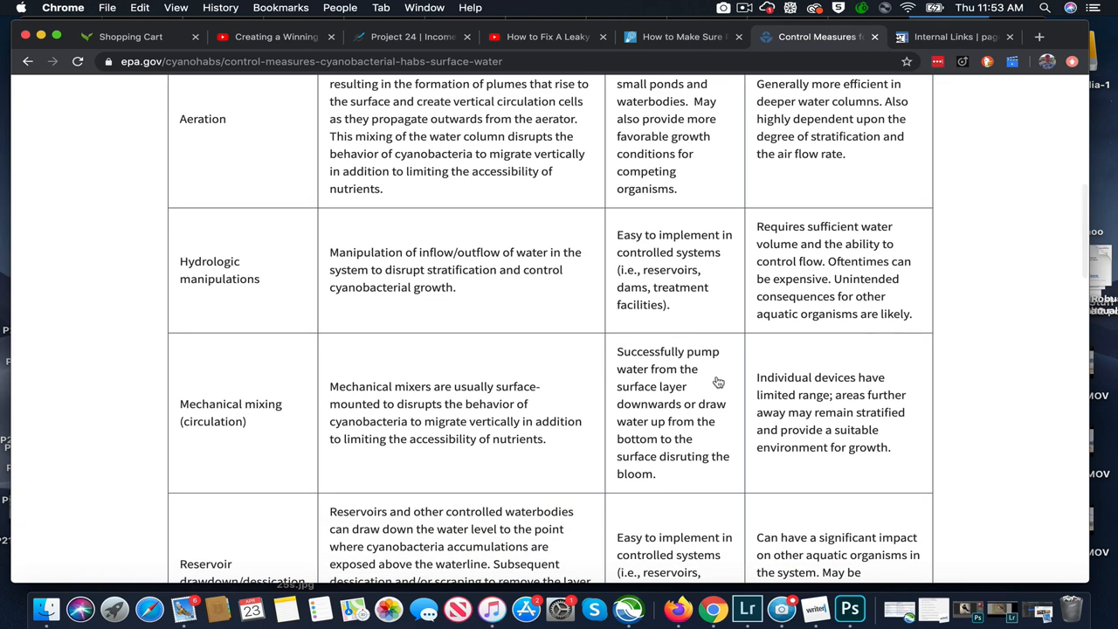
{"action": "scroll", "scroll_direction": "down", "scroll_amount": 3}
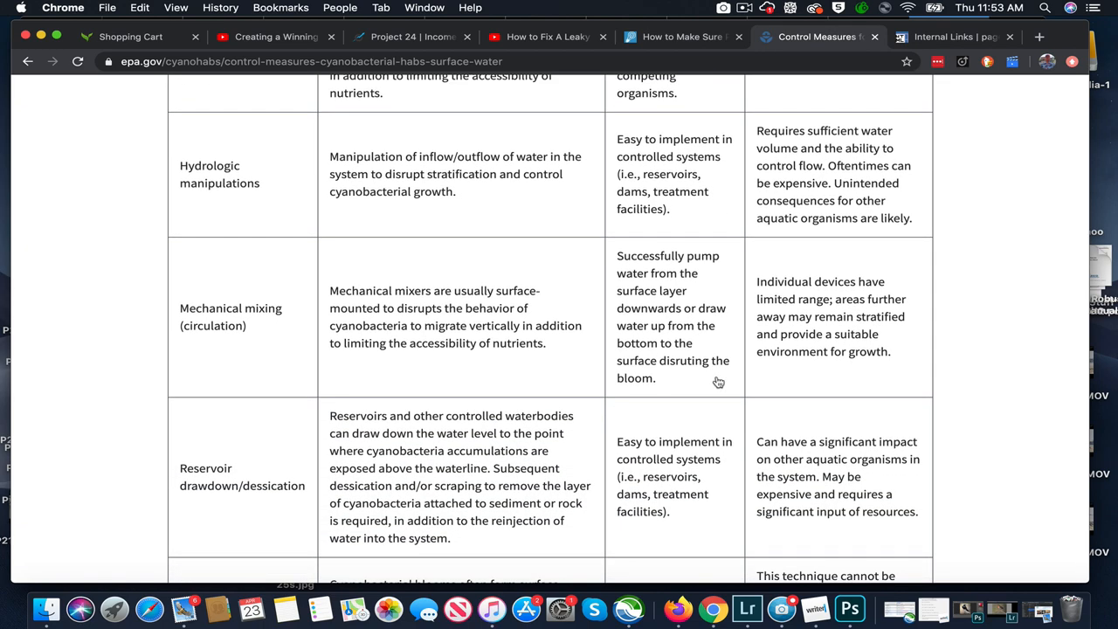
{"action": "scroll", "scroll_direction": "down", "scroll_amount": 3}
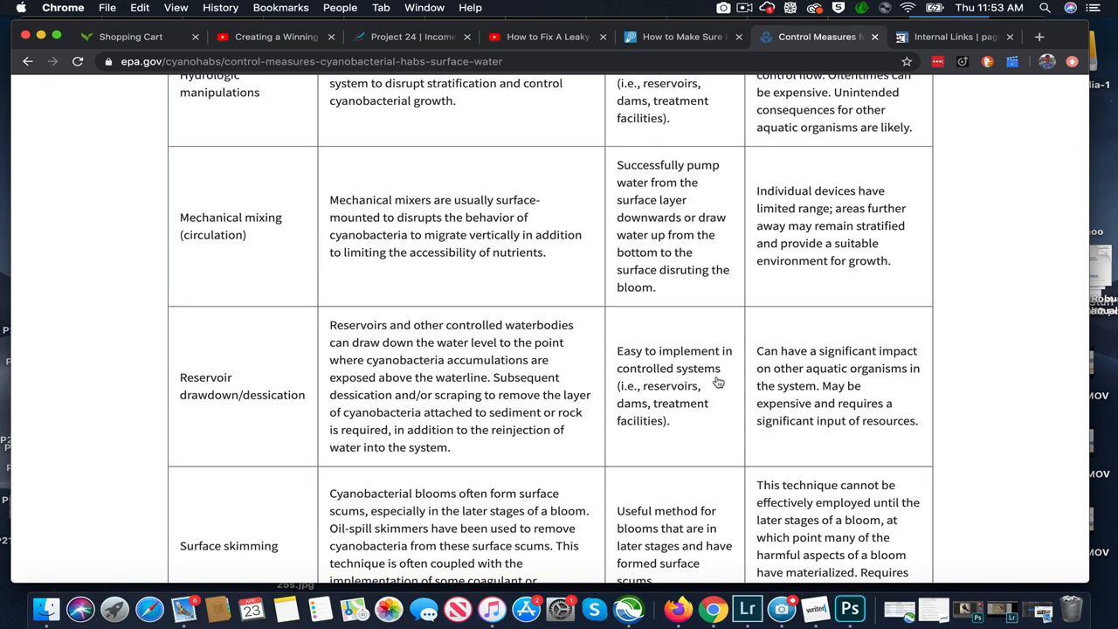
{"action": "scroll", "scroll_direction": "down", "scroll_amount": 3}
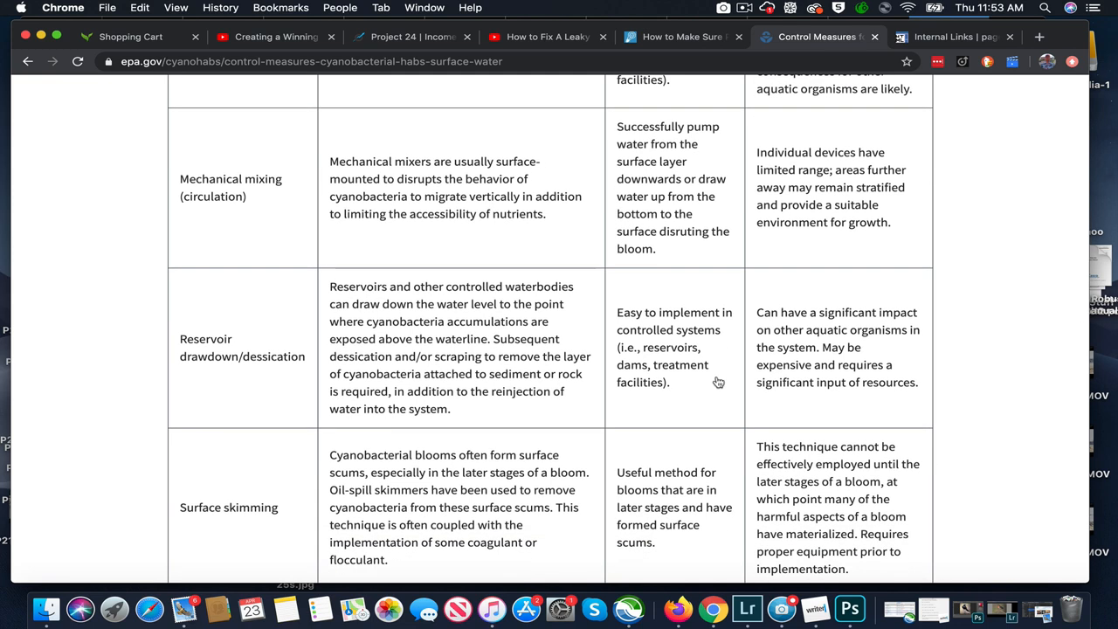
{"action": "scroll", "scroll_direction": "down", "scroll_amount": 3}
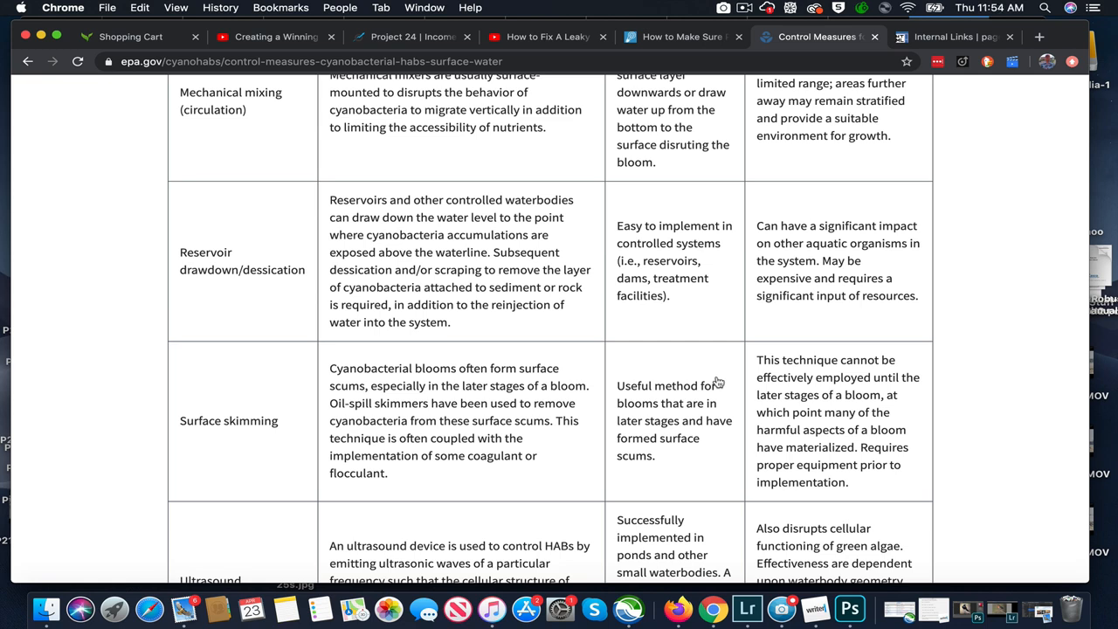
Scroll past Surface skimming and Ultrasound to the Chemical Controls heading and Algaecides row
{"action": "scroll", "scroll_direction": "down", "scroll_amount": 3}
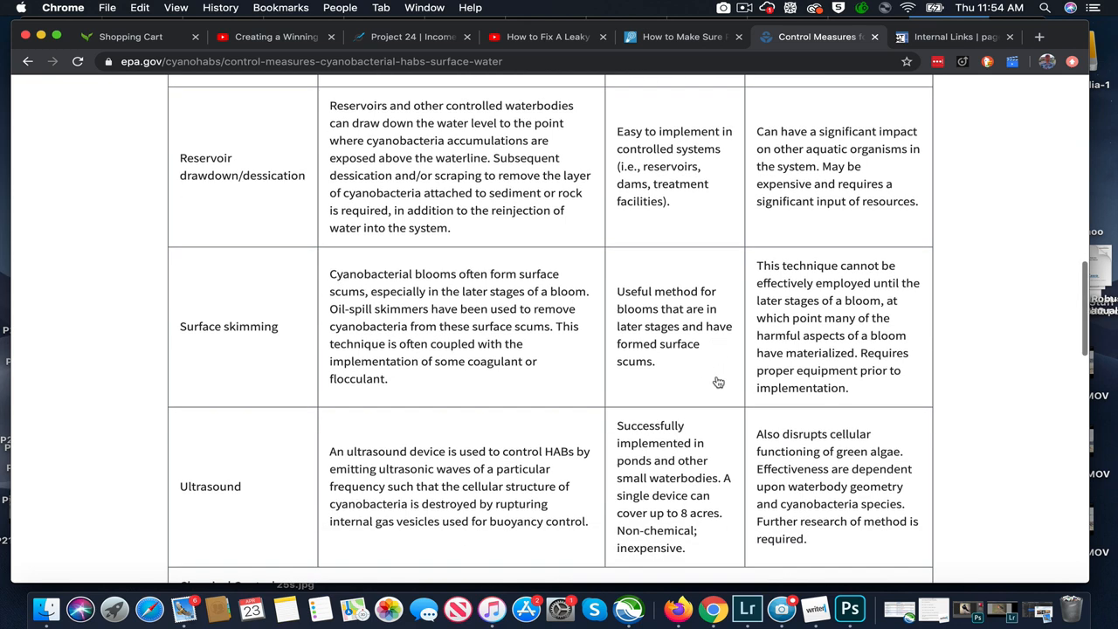
{"action": "scroll", "scroll_direction": "down", "scroll_amount": 3}
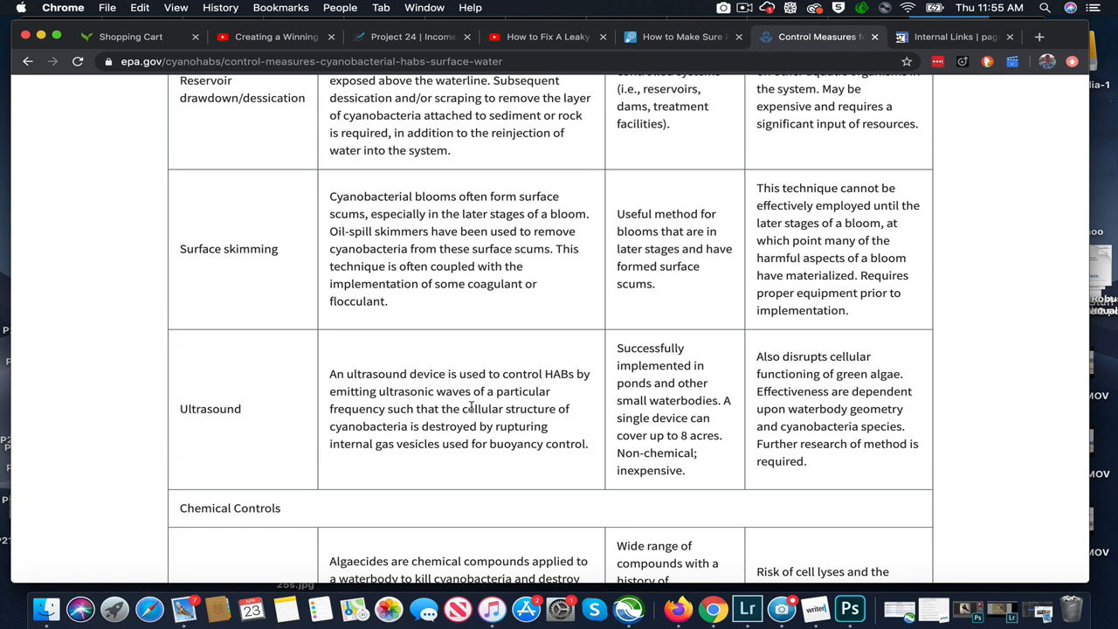
{"action": "mouse_move", "coordinate": [742, 416]}
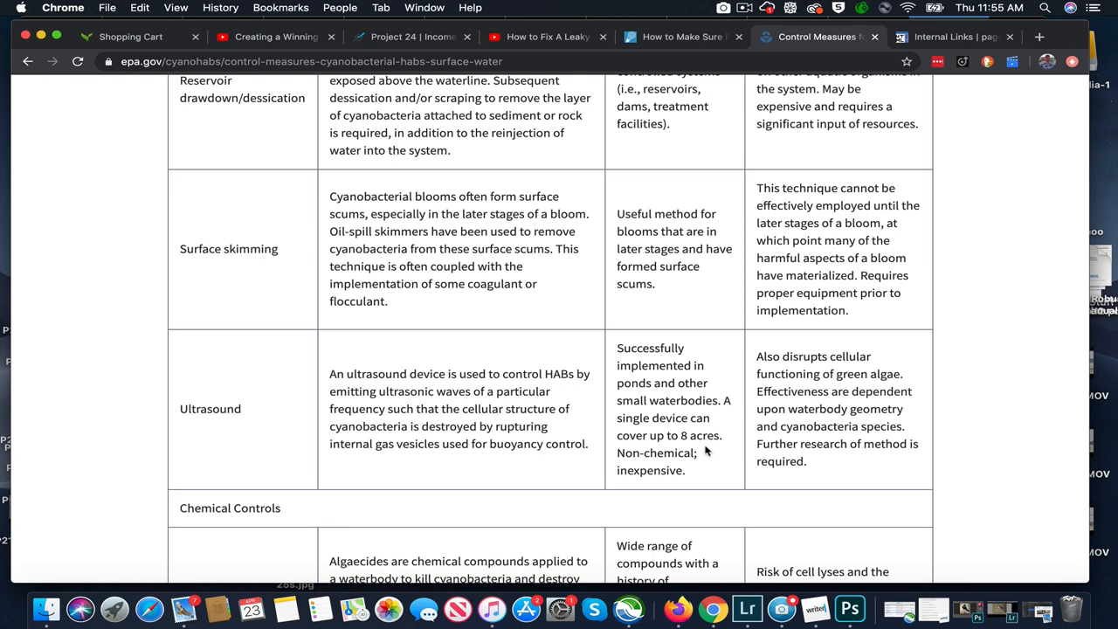
{"action": "scroll", "scroll_direction": "down", "scroll_amount": 3}
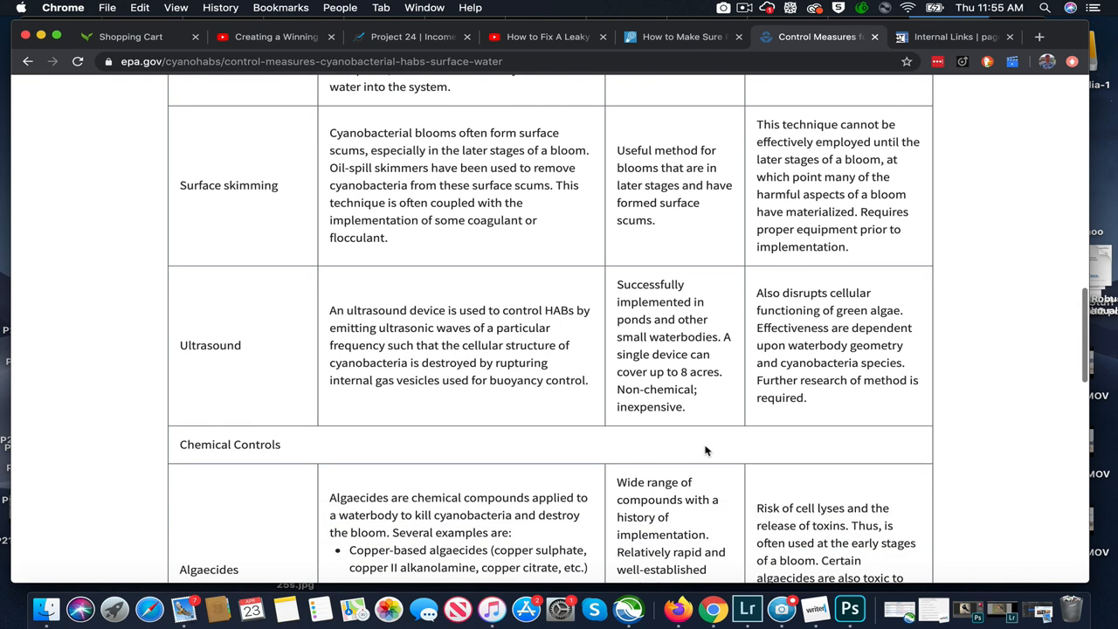
{"action": "scroll", "scroll_direction": "down", "scroll_amount": 3}
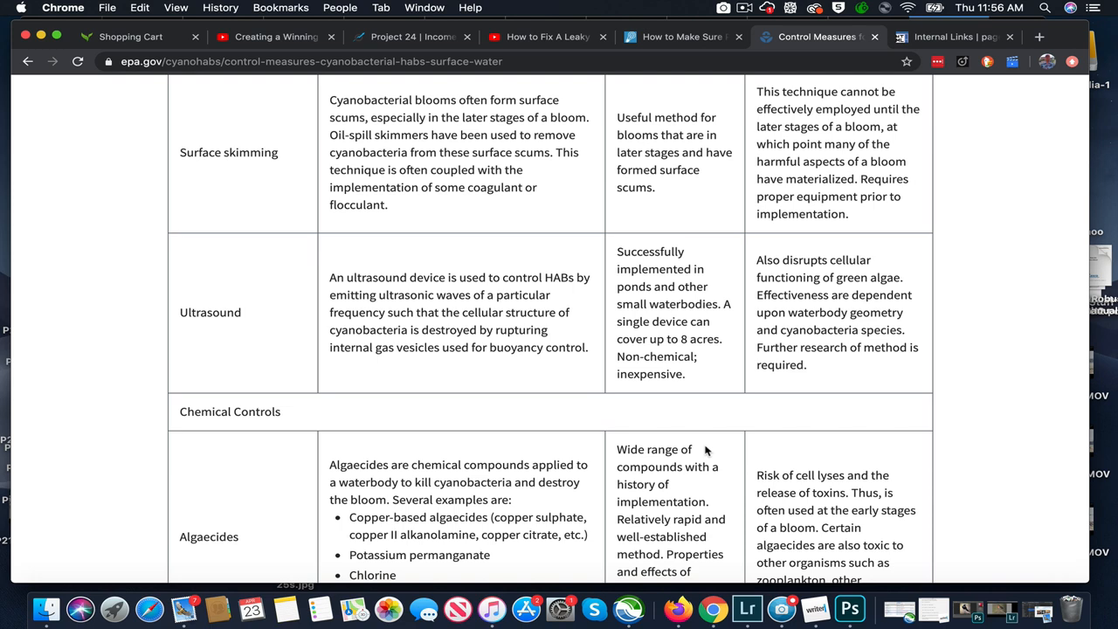
{"action": "scroll", "scroll_direction": "down", "scroll_amount": 3}
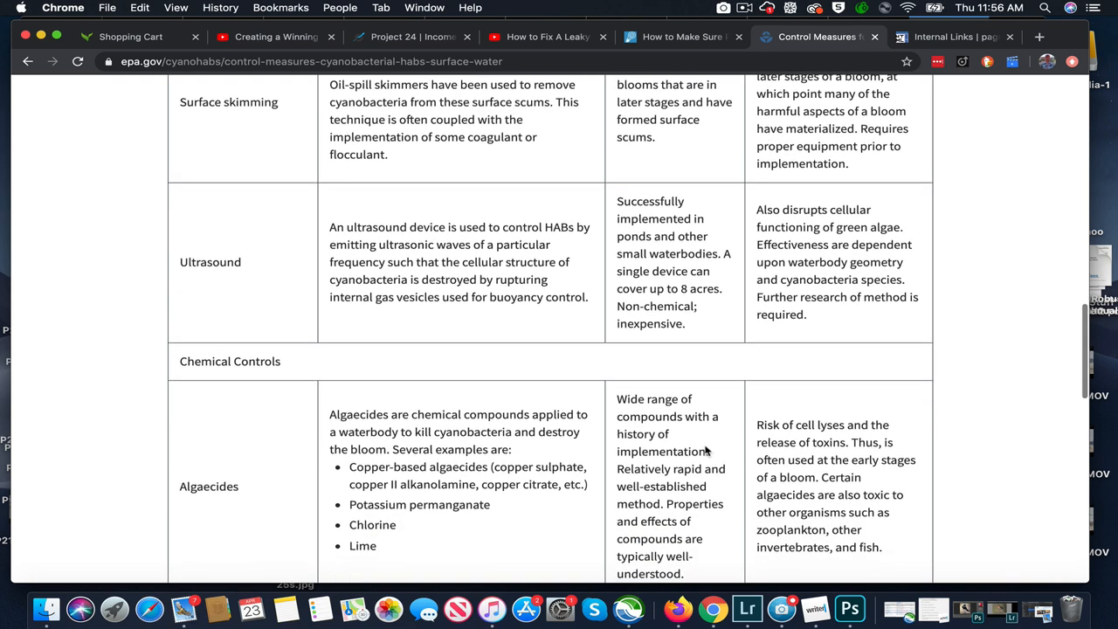
{"action": "scroll", "scroll_direction": "down", "scroll_amount": 3}
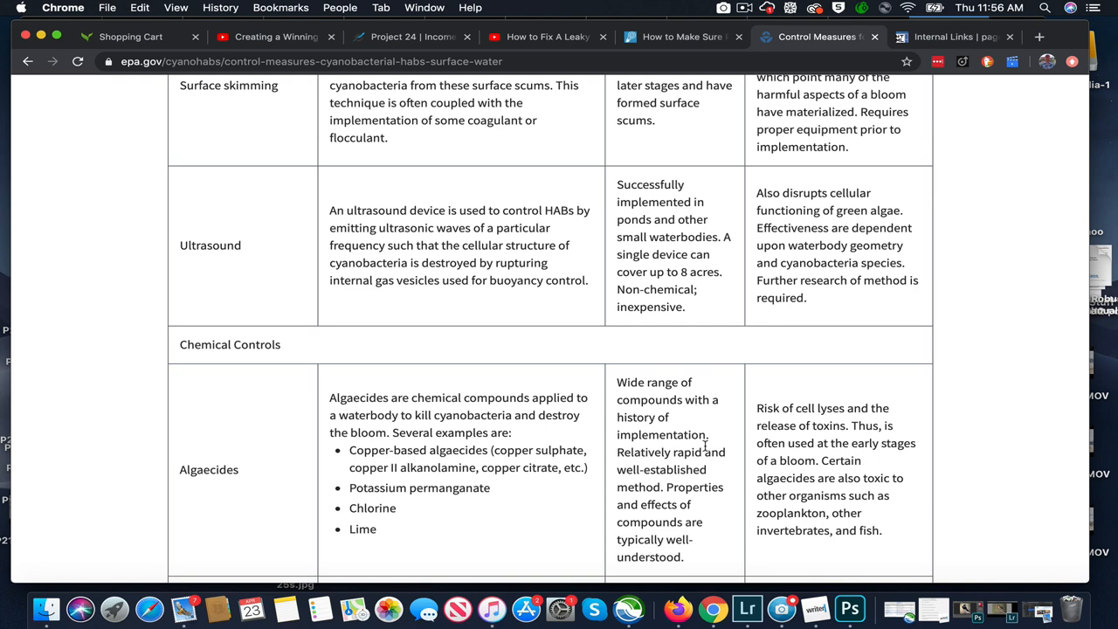
Scroll below Algaecides until the Barley straw row is fully visible
{"action": "scroll", "scroll_direction": "down", "scroll_amount": 3}
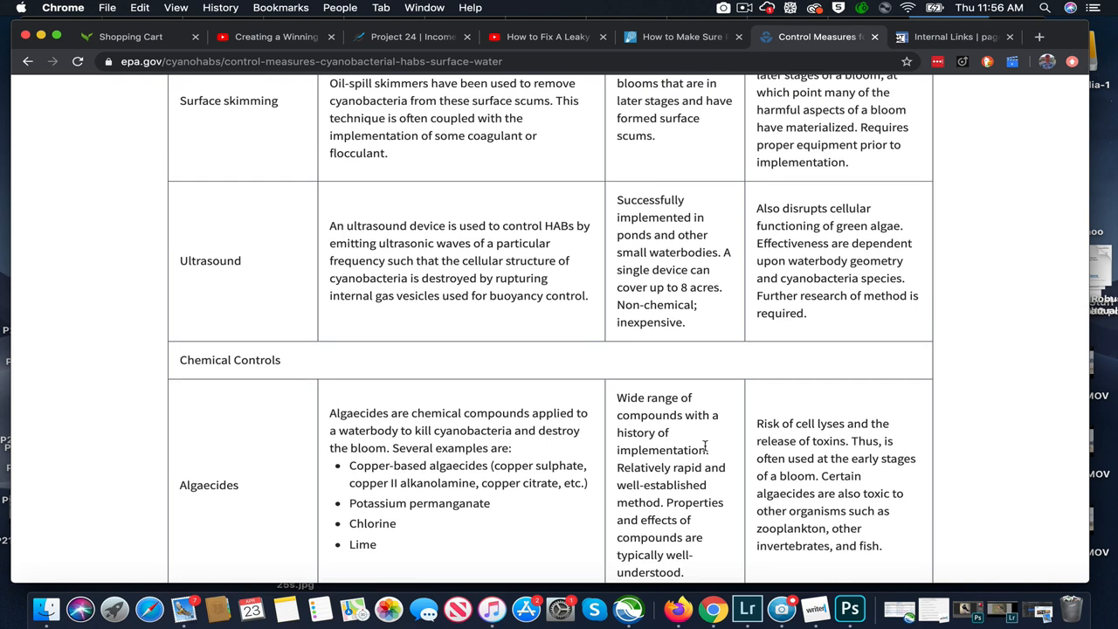
{"action": "scroll", "scroll_direction": "down", "scroll_amount": 3}
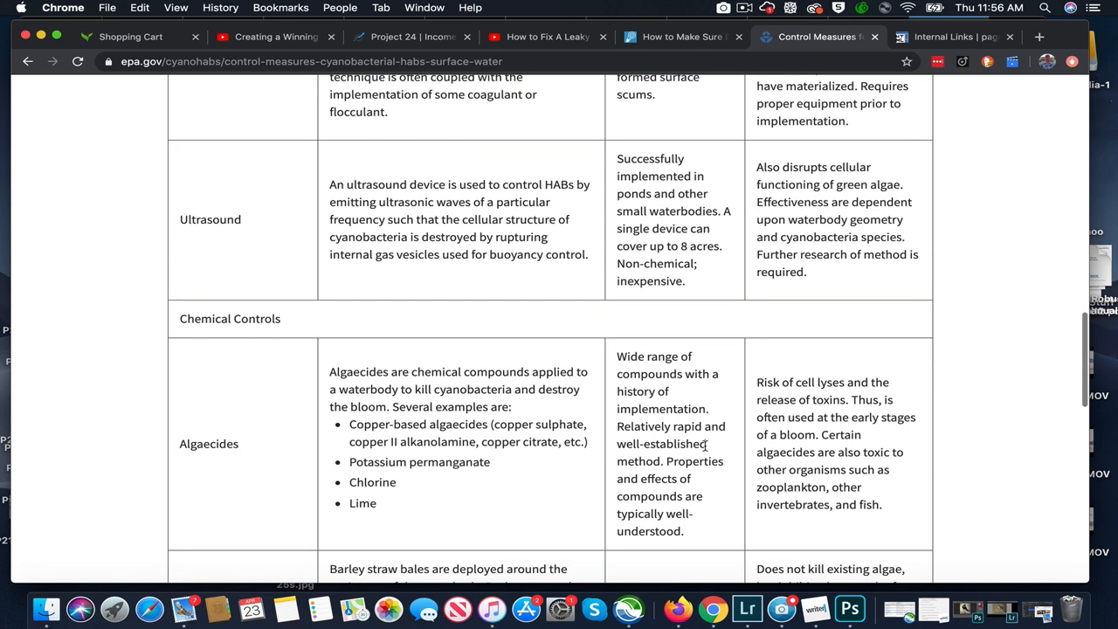
{"action": "scroll", "scroll_direction": "down", "scroll_amount": 3}
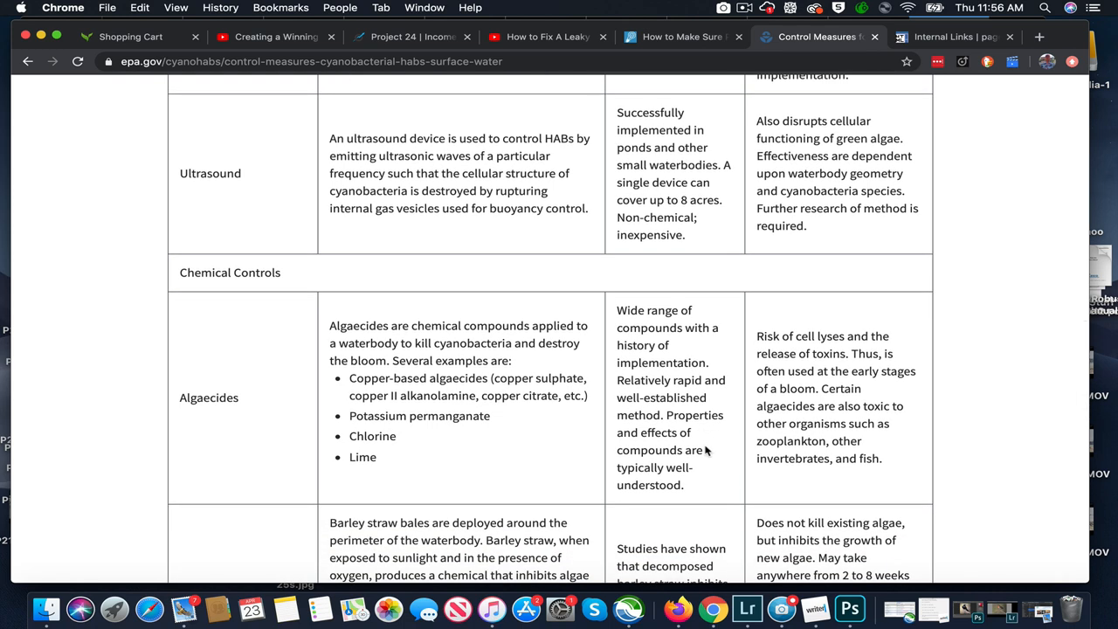
{"action": "scroll", "scroll_direction": "down", "scroll_amount": 3}
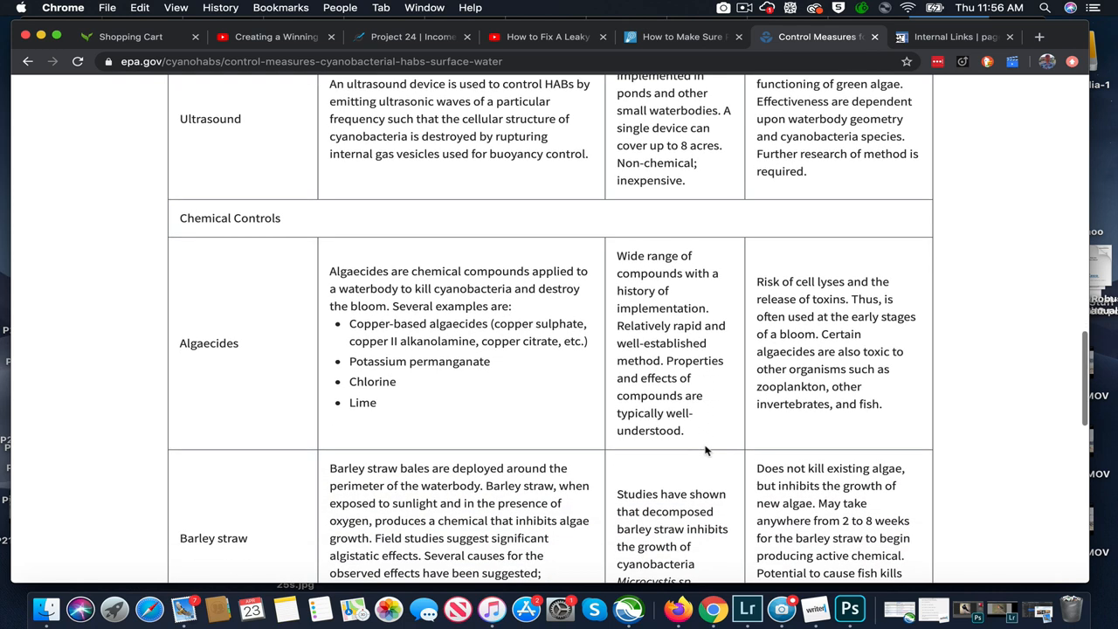
{"action": "scroll", "scroll_direction": "down", "scroll_amount": 3}
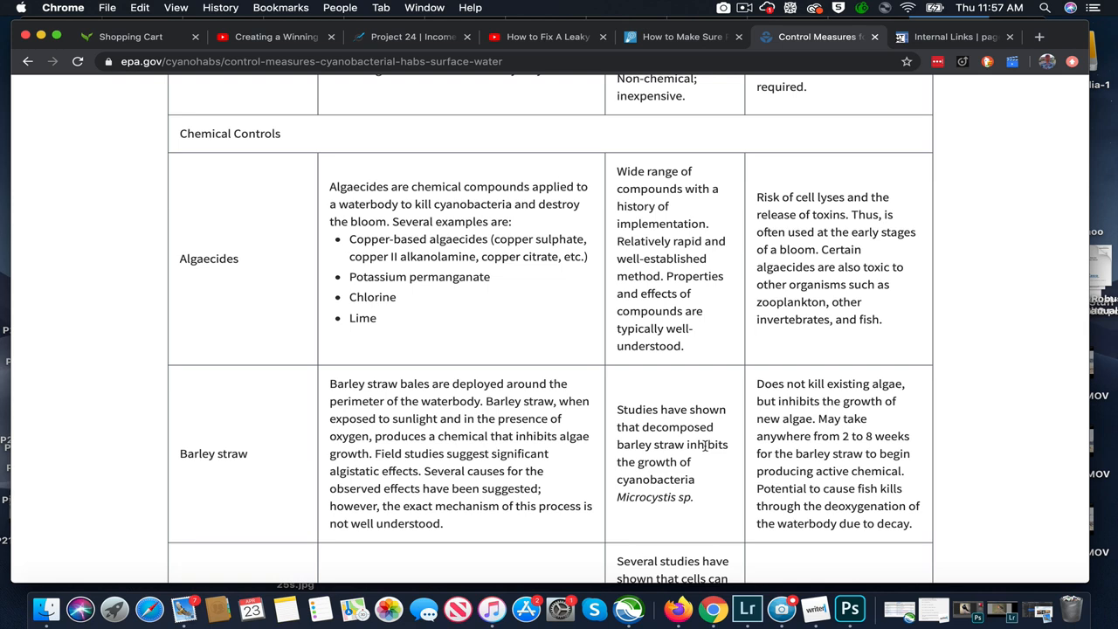
Scroll to the table's end showing the Coagulation and Flocculation rows
{"action": "scroll", "scroll_direction": "down", "scroll_amount": 3}
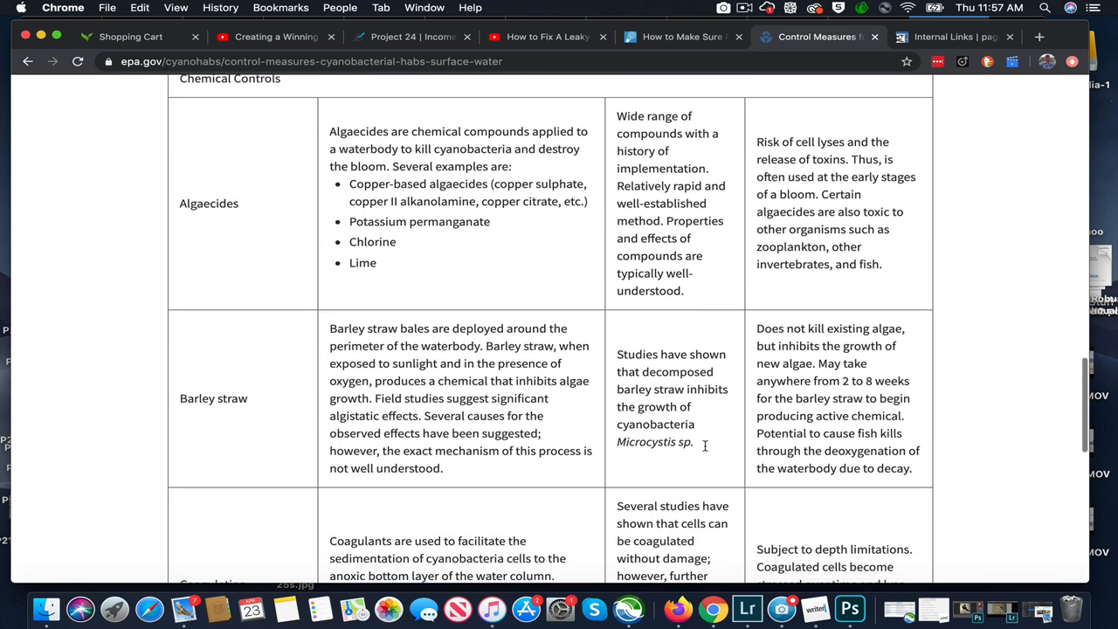
{"action": "scroll", "scroll_direction": "down", "scroll_amount": 3}
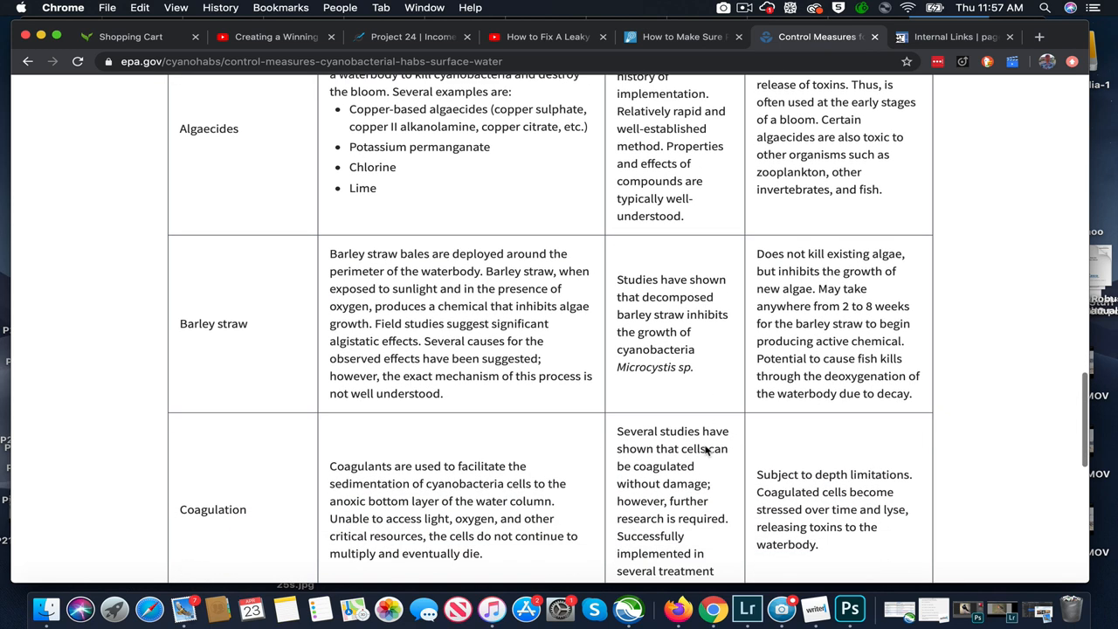
{"action": "scroll", "scroll_direction": "down", "scroll_amount": 3}
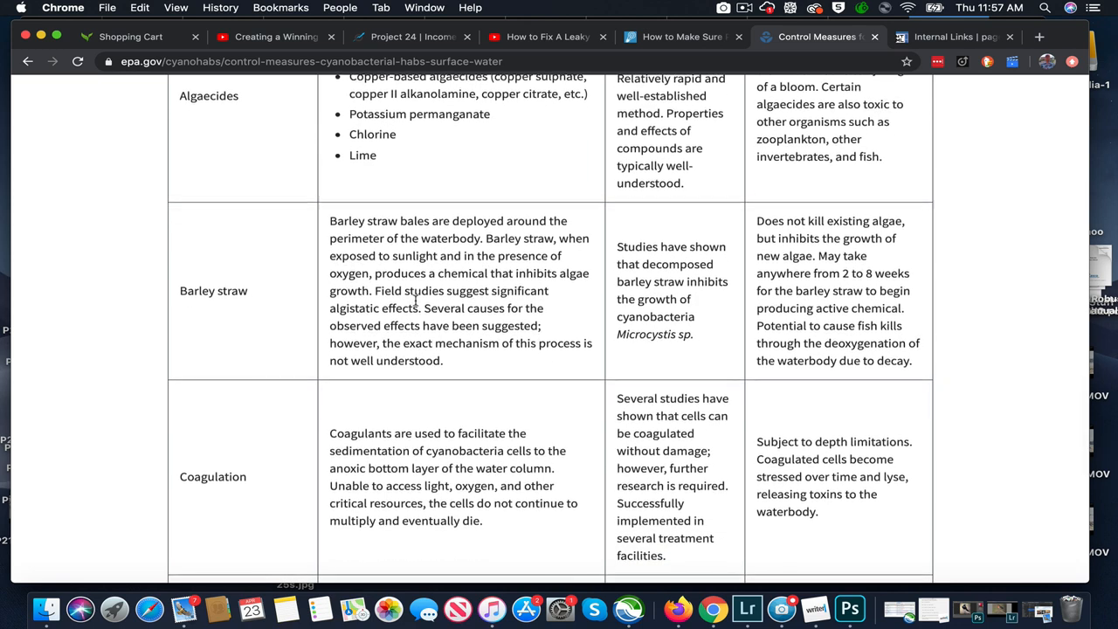
{"action": "scroll", "scroll_direction": "down", "scroll_amount": 3}
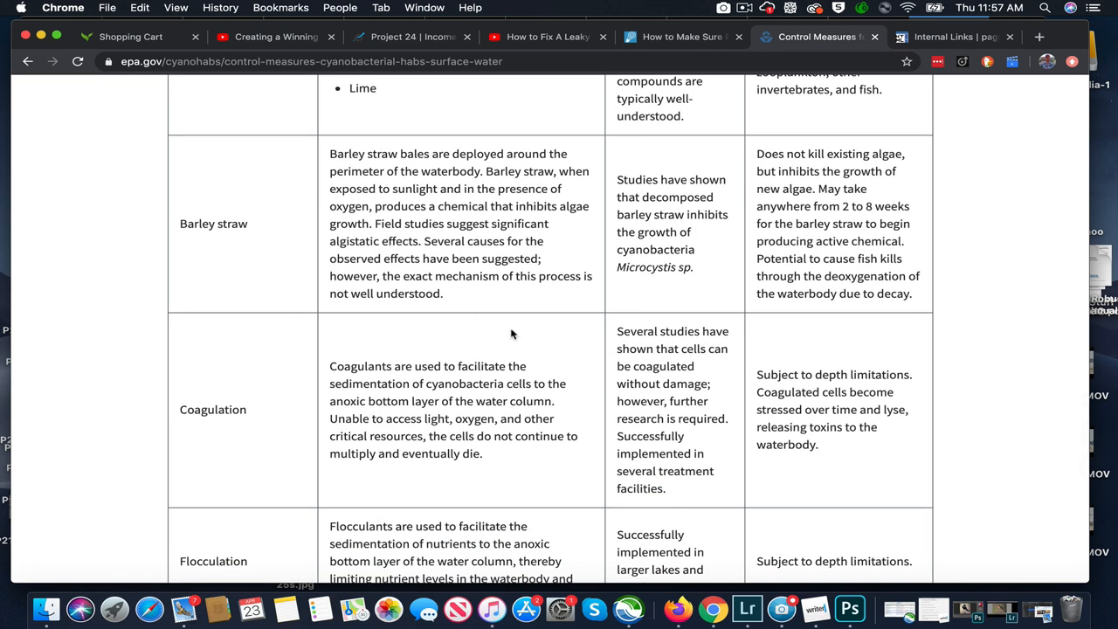
{"action": "mouse_move", "coordinate": [427, 417]}
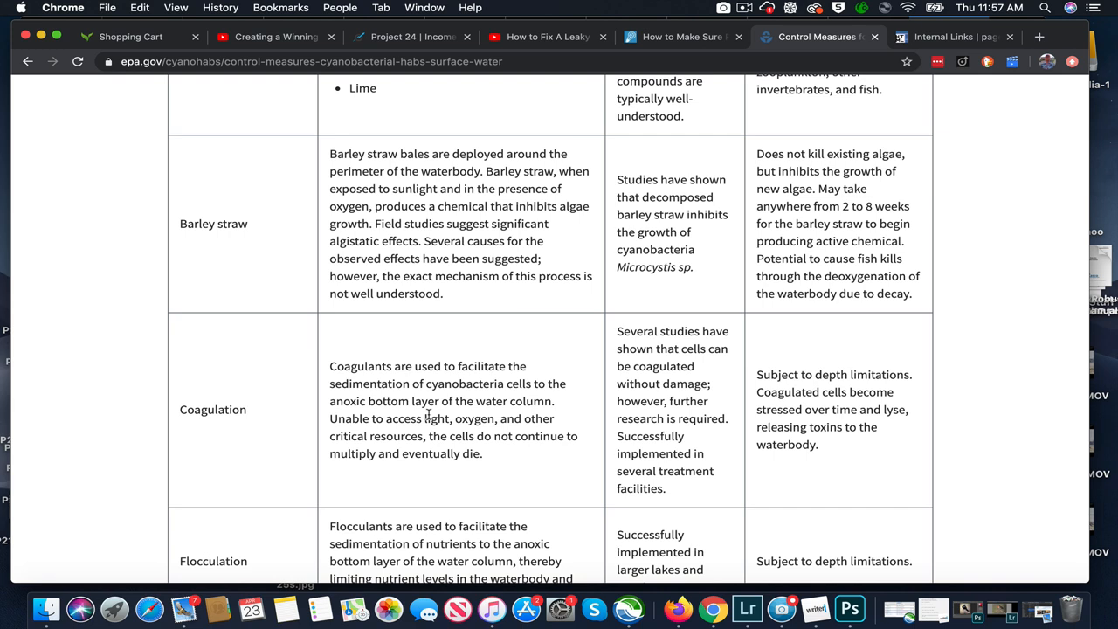
{"action": "scroll", "scroll_direction": "down", "scroll_amount": 3}
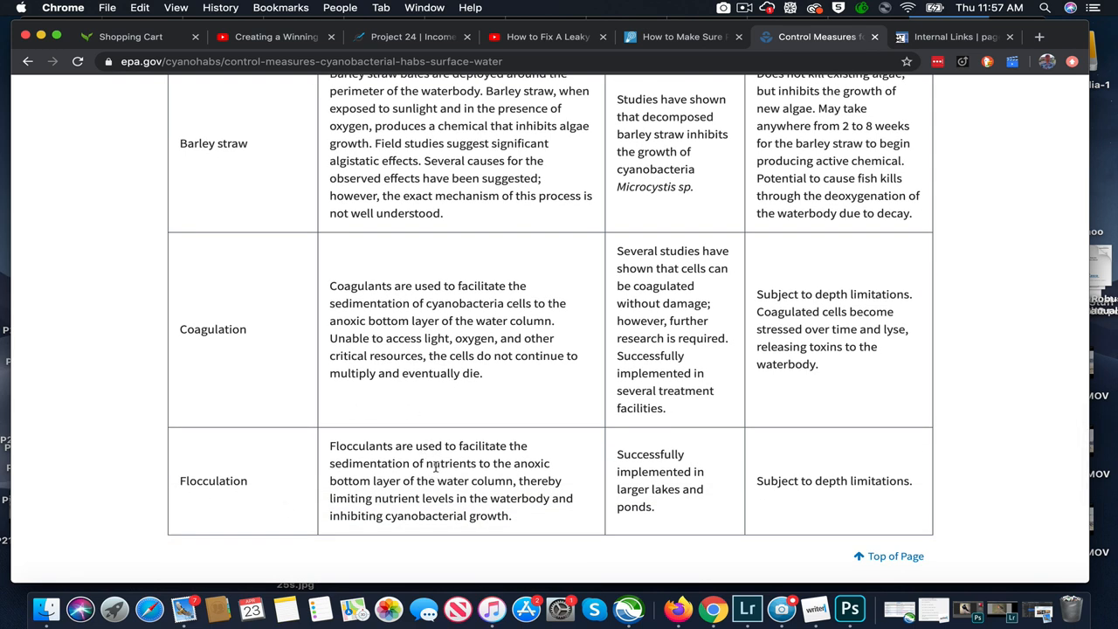
{"action": "scroll", "scroll_direction": "up", "scroll_amount": 3}
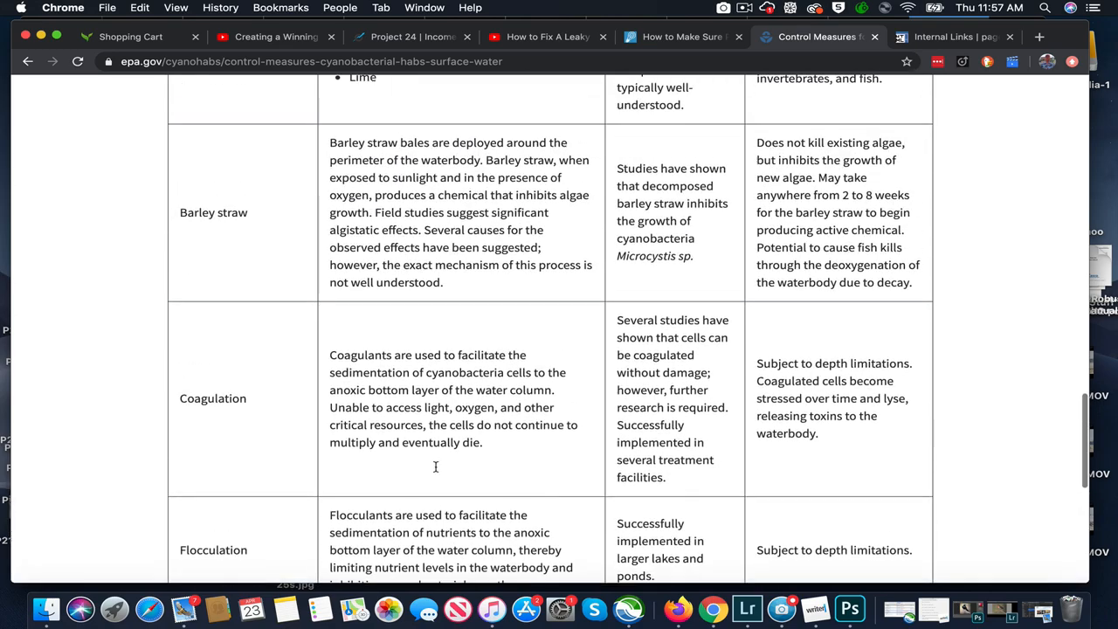
Scroll back up to the Control Measures for Cyanobacterial HABs in Surface Water title
{"action": "scroll", "scroll_direction": "down", "scroll_amount": 3}
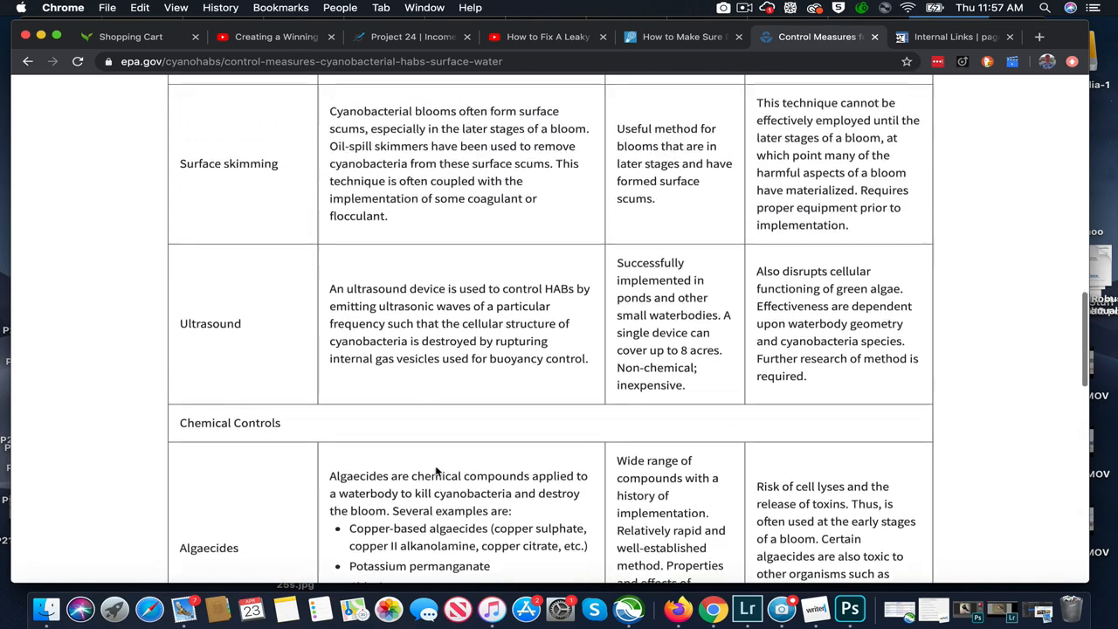
{"action": "scroll", "scroll_direction": "up", "scroll_amount": 3}
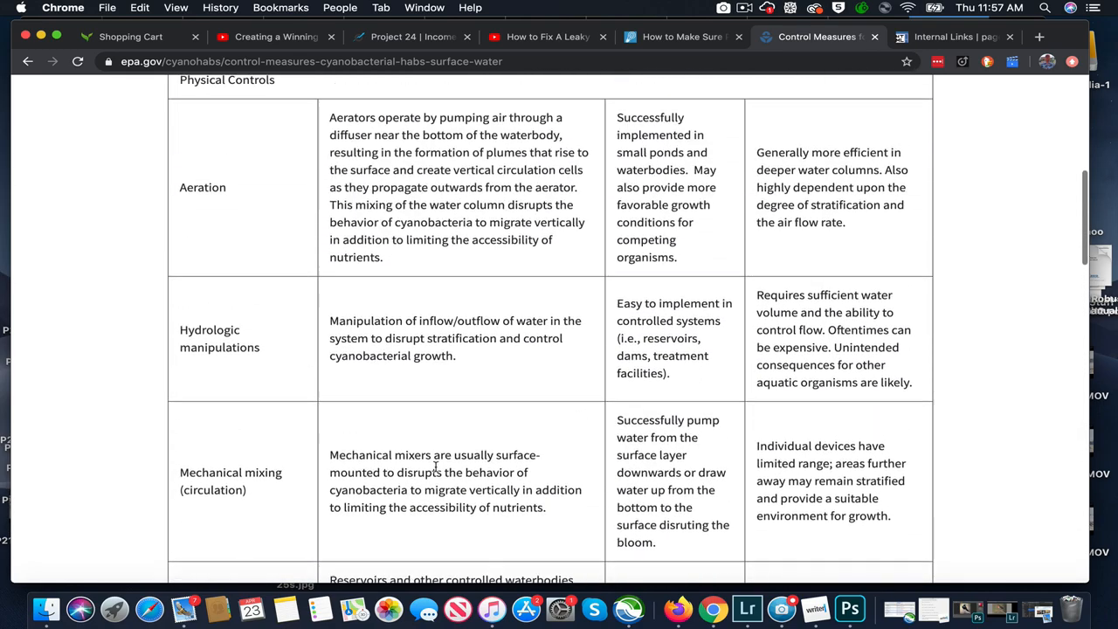
{"action": "scroll", "scroll_direction": "up", "scroll_amount": 3}
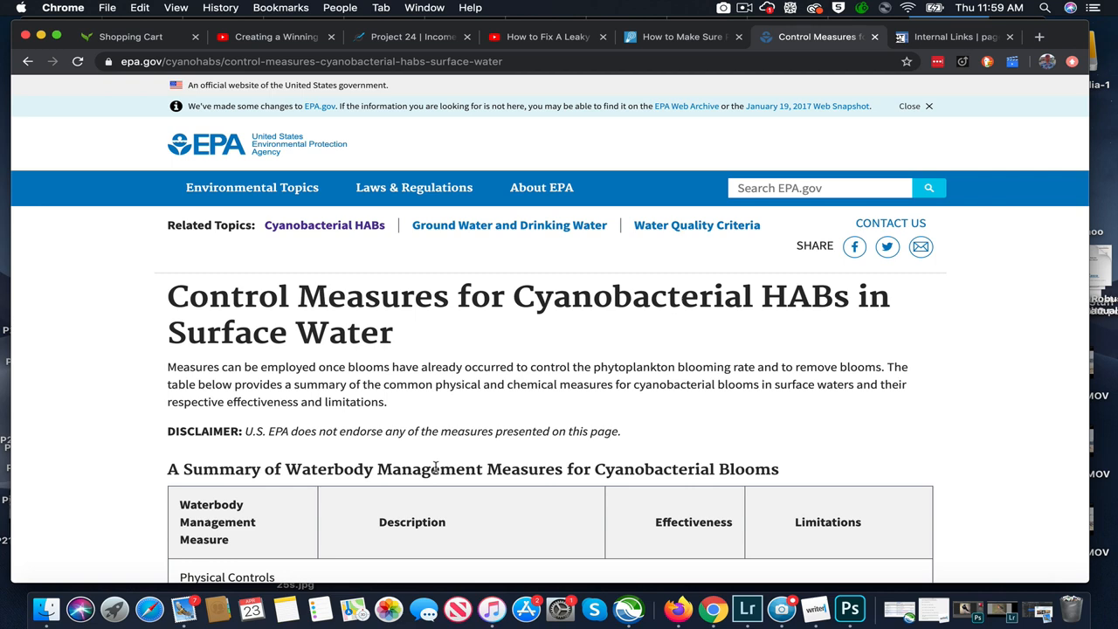
{"action": "scroll", "scroll_direction": "down", "scroll_amount": 3}
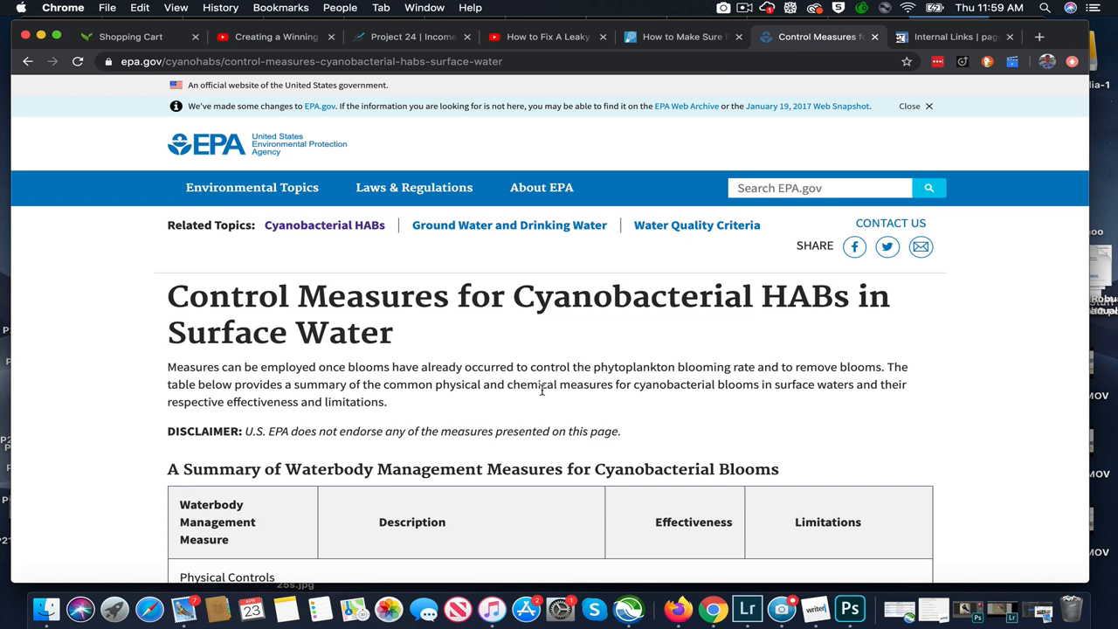
{"action": "mouse_move", "coordinate": [503, 352]}
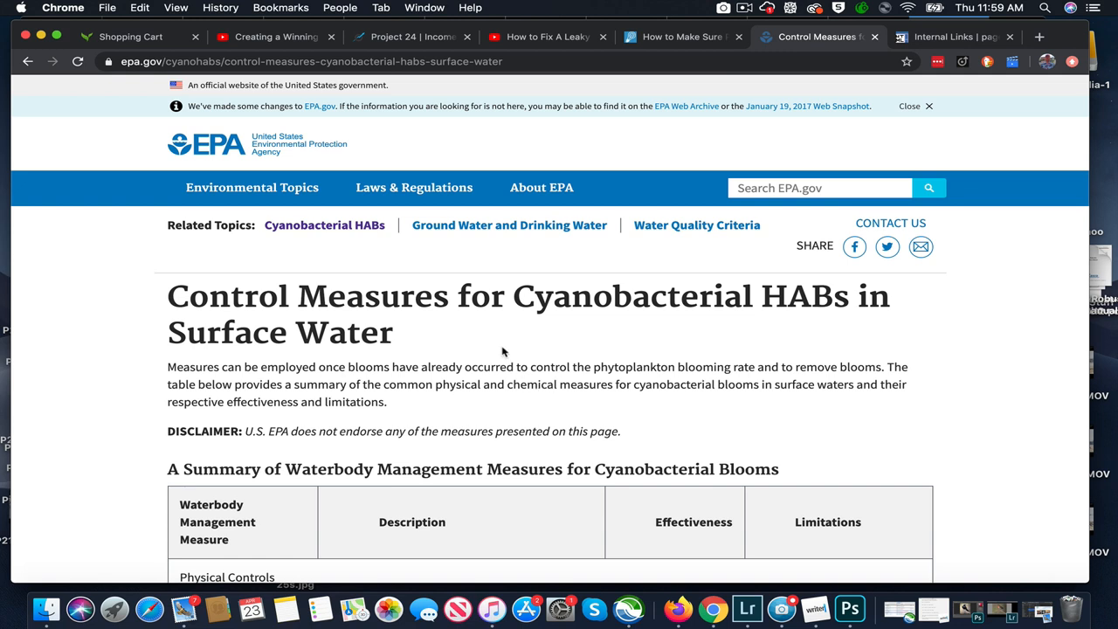
{"action": "left_click", "coordinate": [744, 8]}
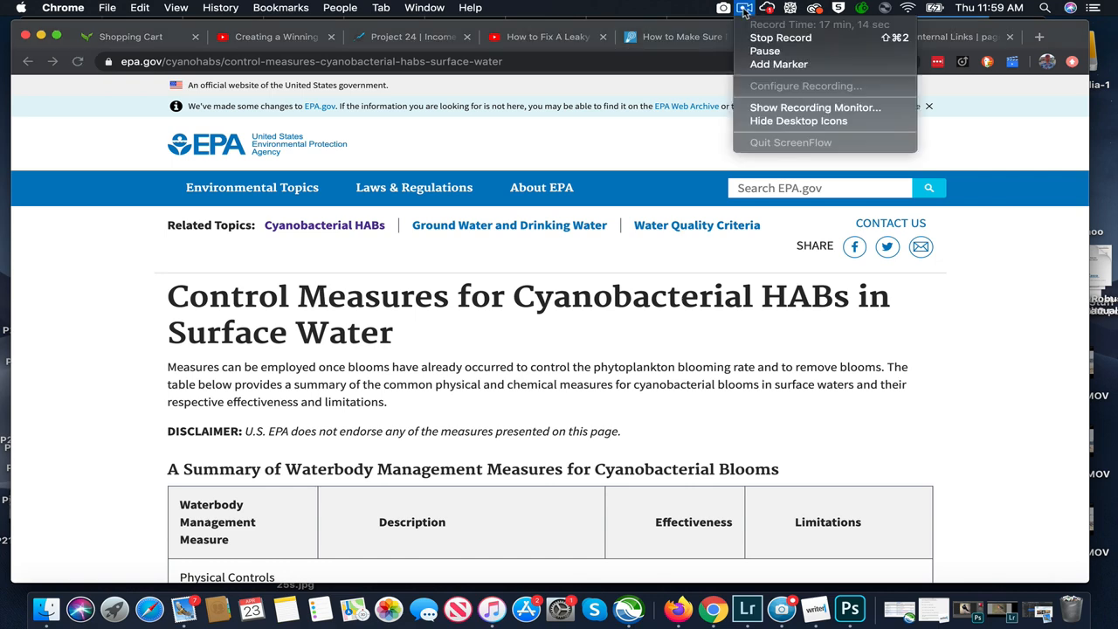